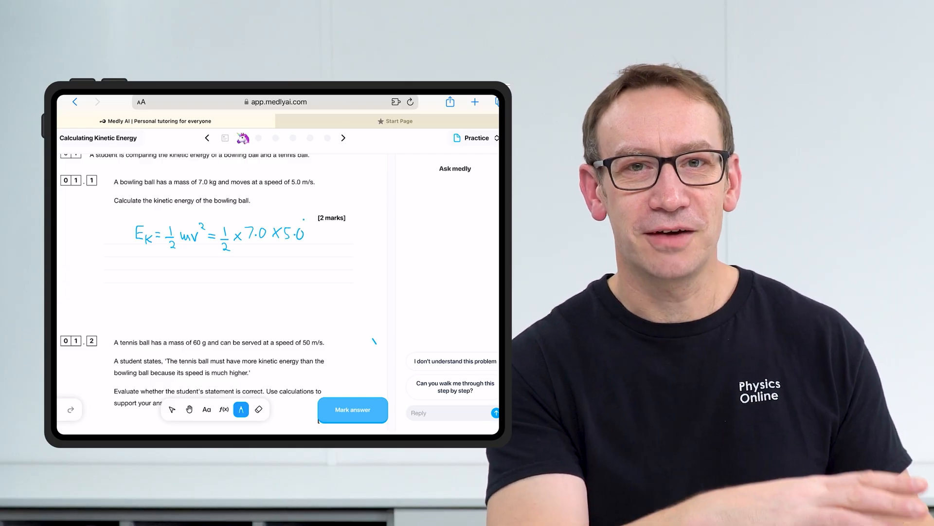
Step: Show the AQA GCSE Physics Higher course menu with its Practice unit list
left_click(353, 410)
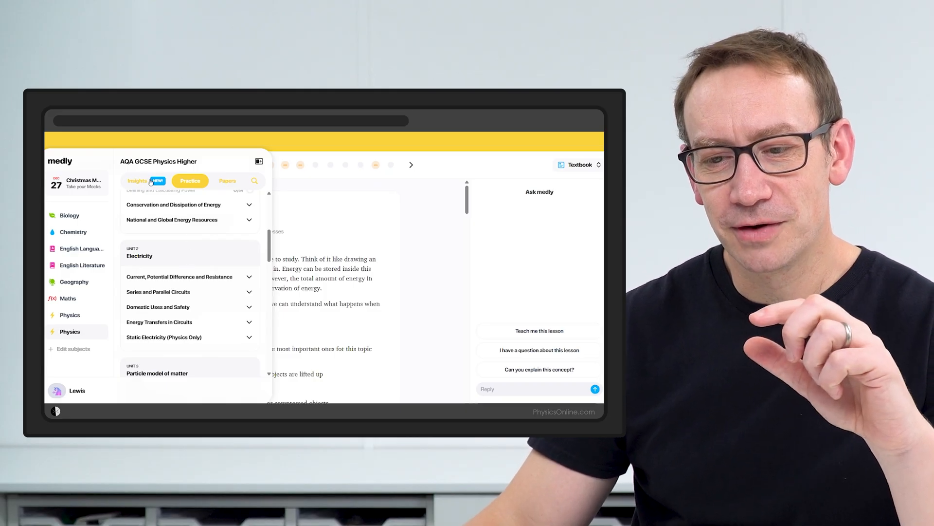
Step: Review the course Insights and mastery, then return to the Practice topic list
left_click(137, 181)
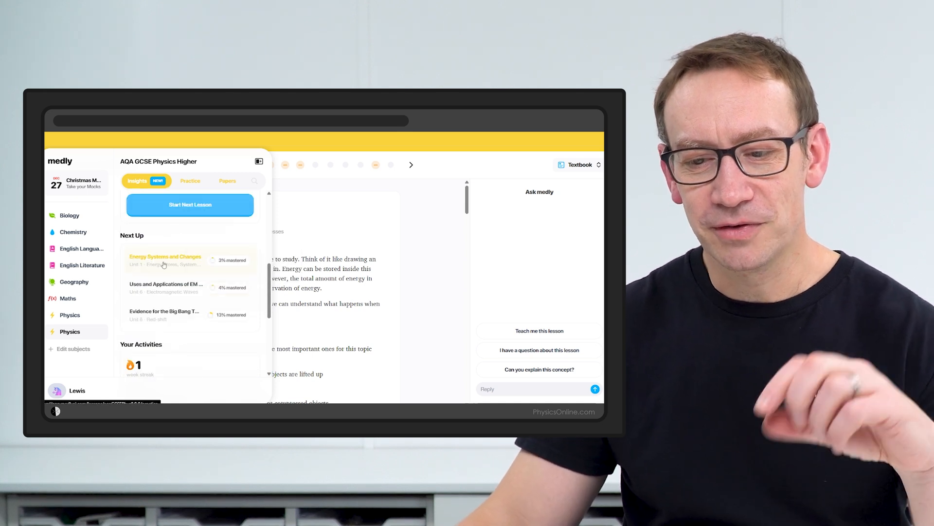
scroll("down", 3)
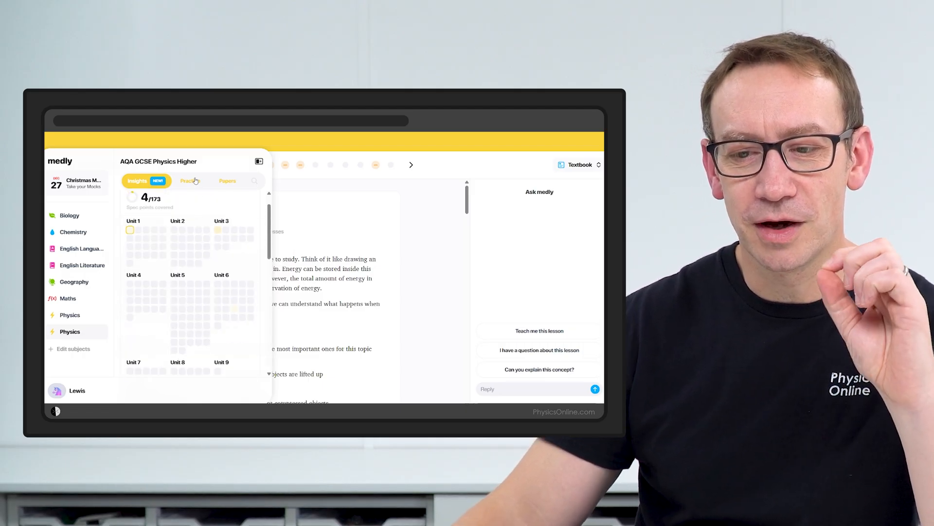
left_click(190, 181)
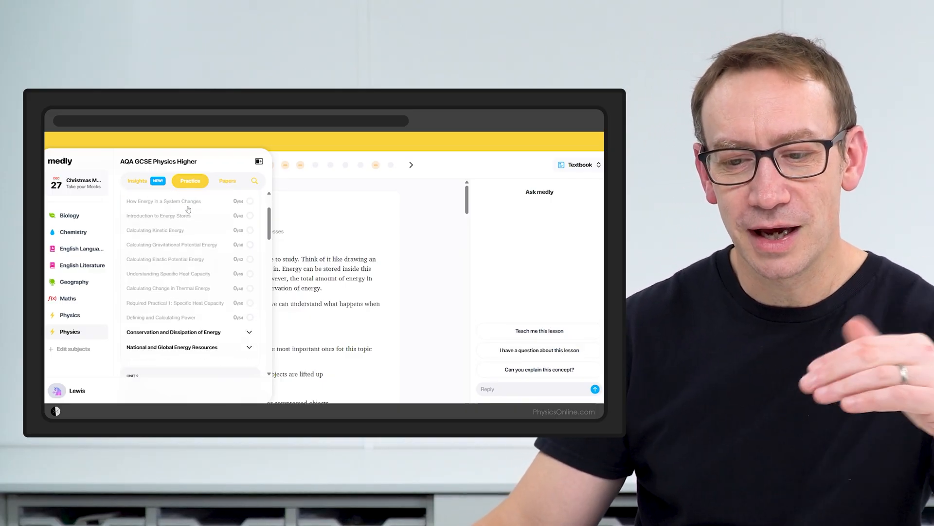
Step: Go to the Energy Transfers in Circuits topic to start its kettle power question
scroll("down", 3)
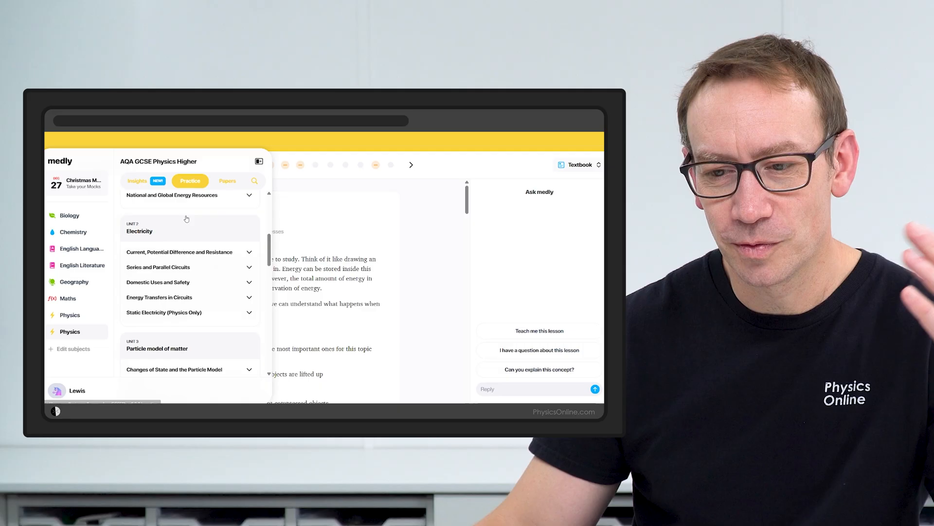
scroll("down", 3)
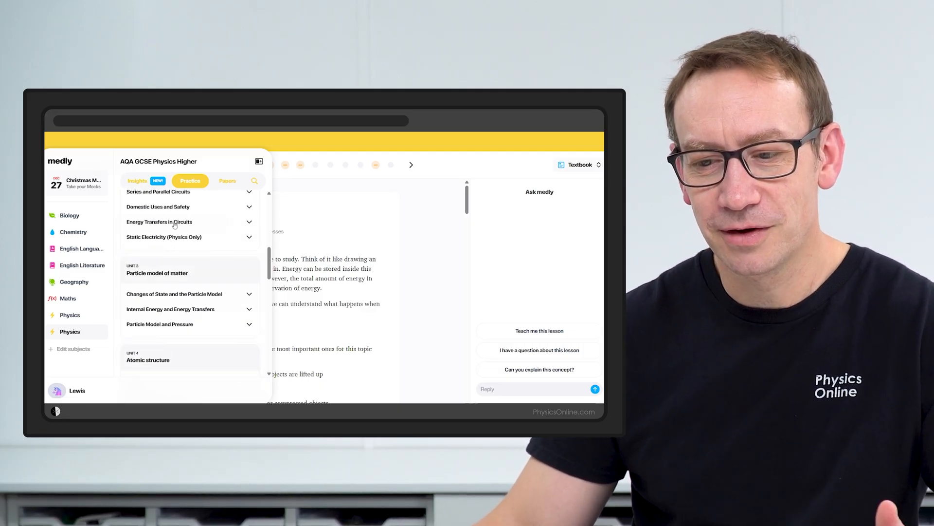
left_click(160, 222)
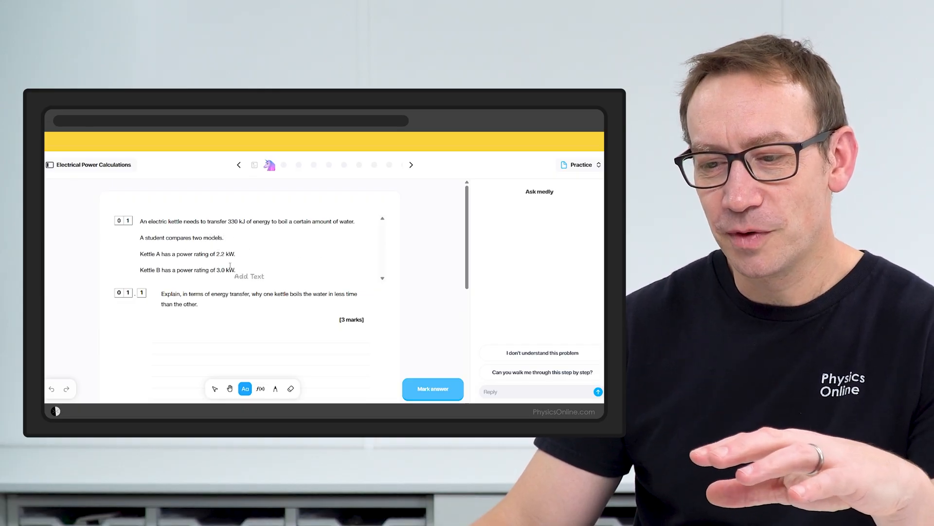
Step: Skip ahead through the Electrical Power Calculations questions to the GPU power question
scroll("down", 3)
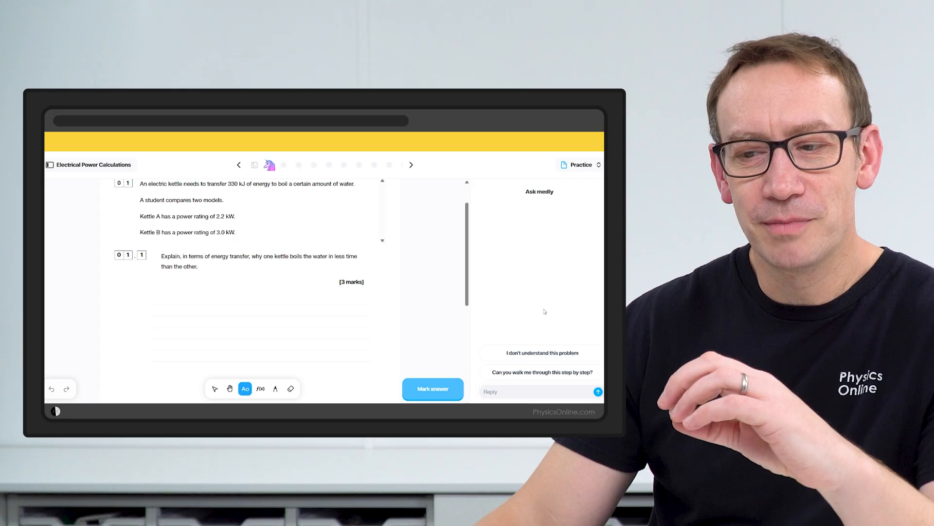
mouse_move(436, 284)
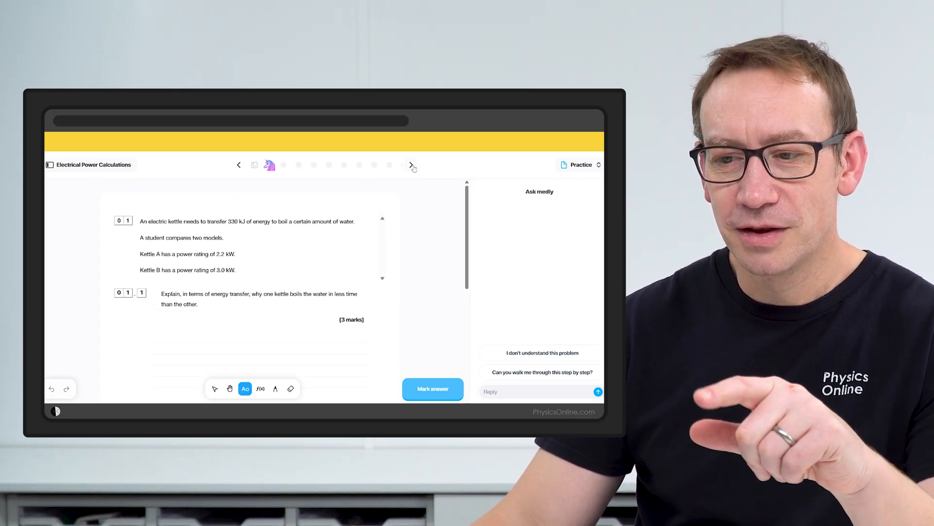
left_click(411, 164)
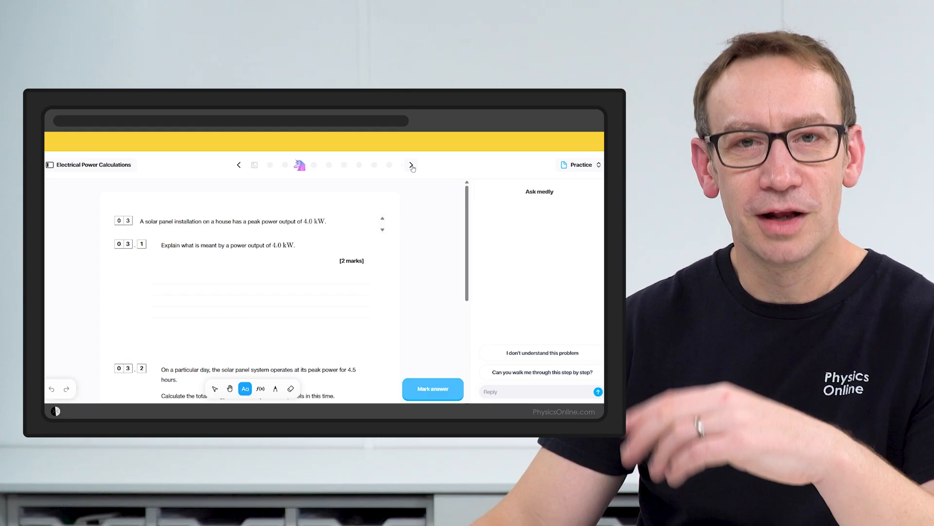
left_click(411, 165)
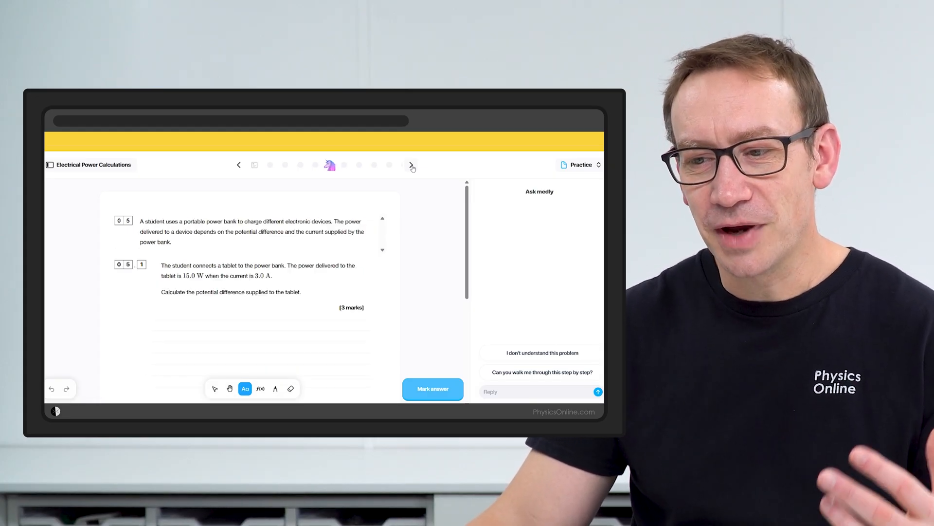
left_click(411, 164)
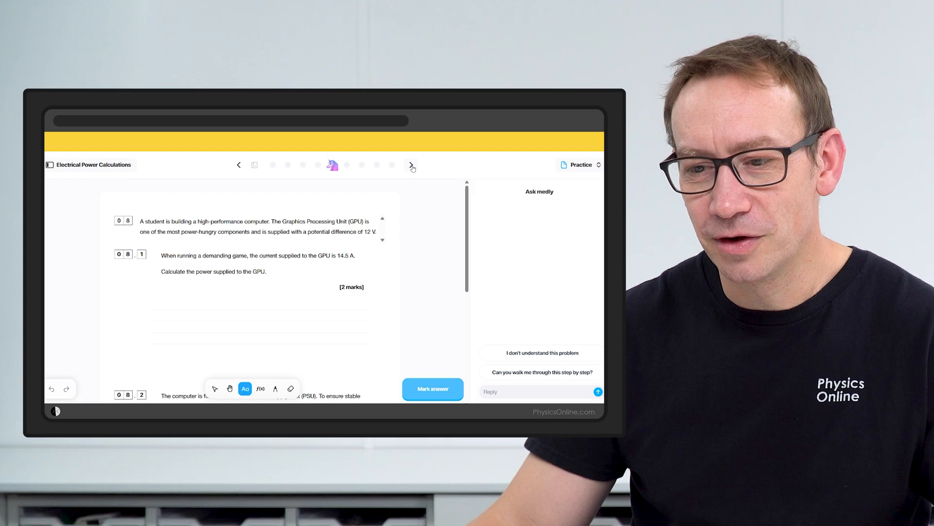
left_click(238, 165)
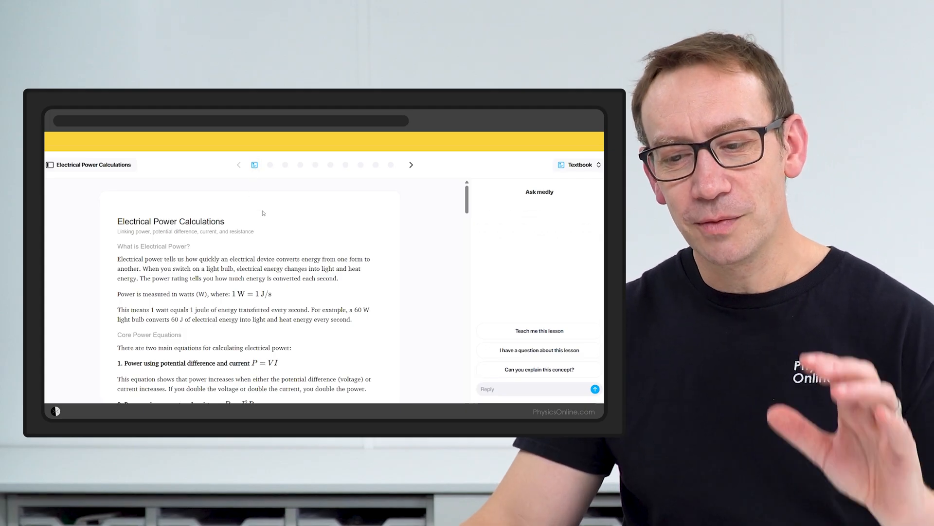
scroll("down", 3)
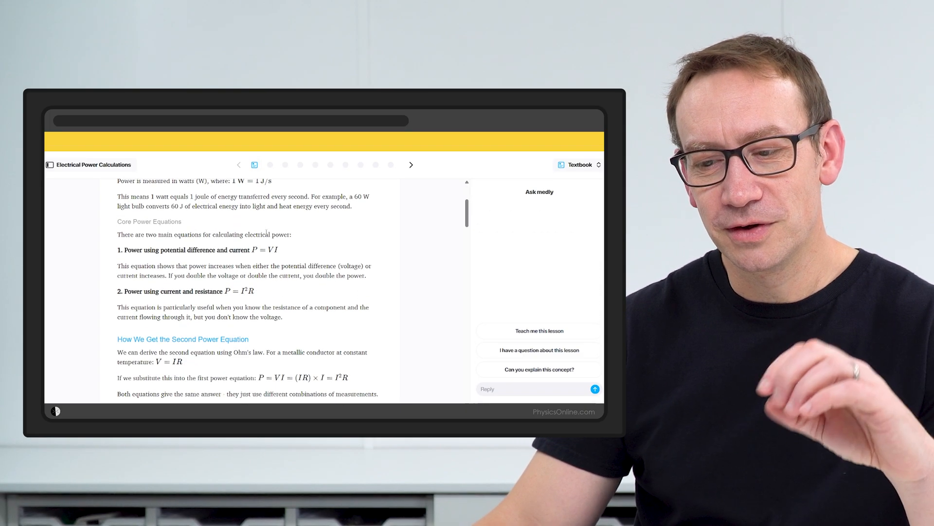
scroll("down", 3)
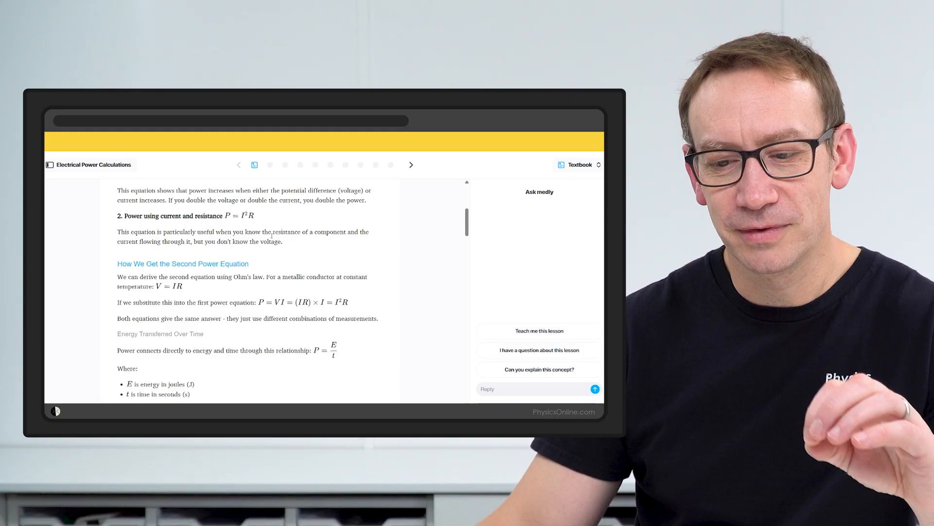
scroll("down", 3)
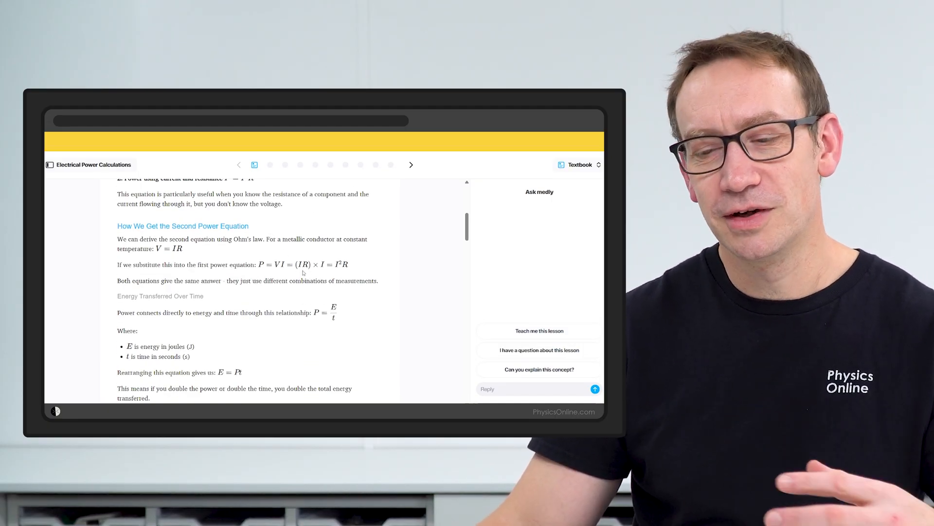
scroll("down", 3)
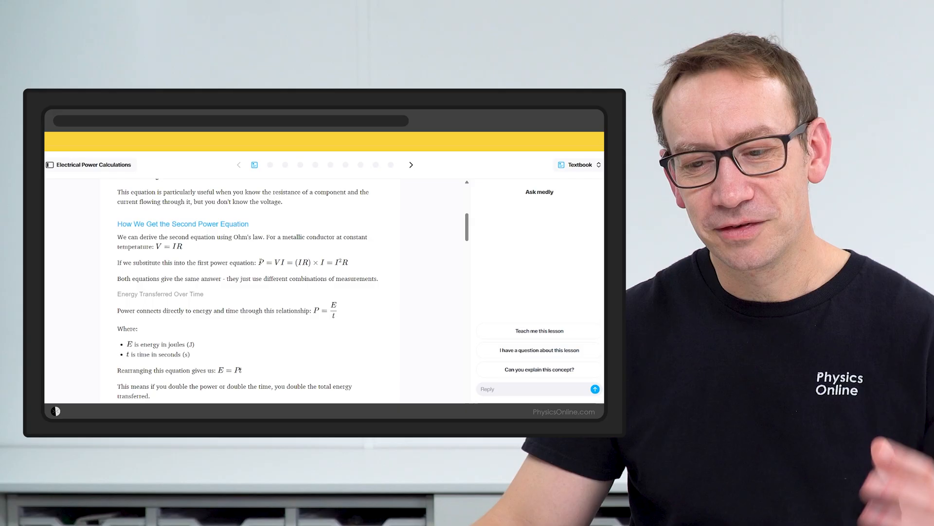
scroll("down", 3)
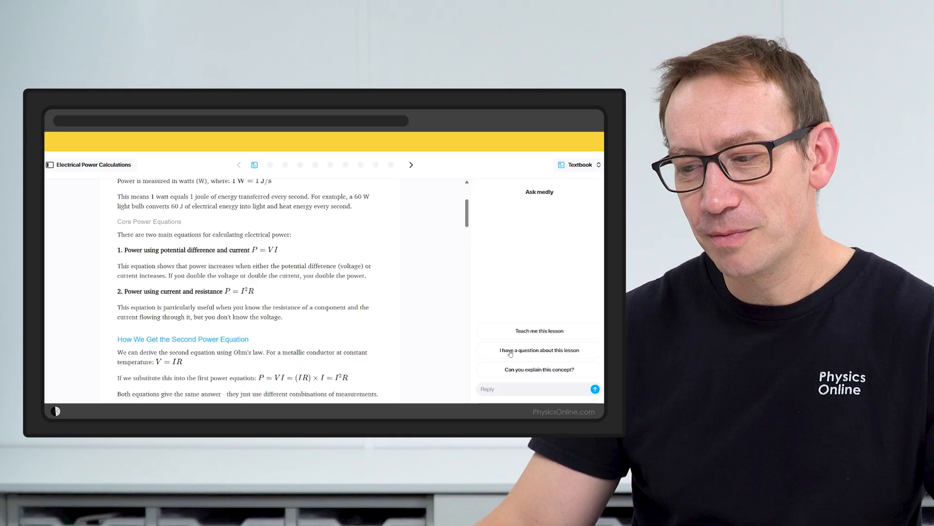
Step: Have the Ask medly tutor teach the Electrical Power Calculations lesson
left_click(540, 349)
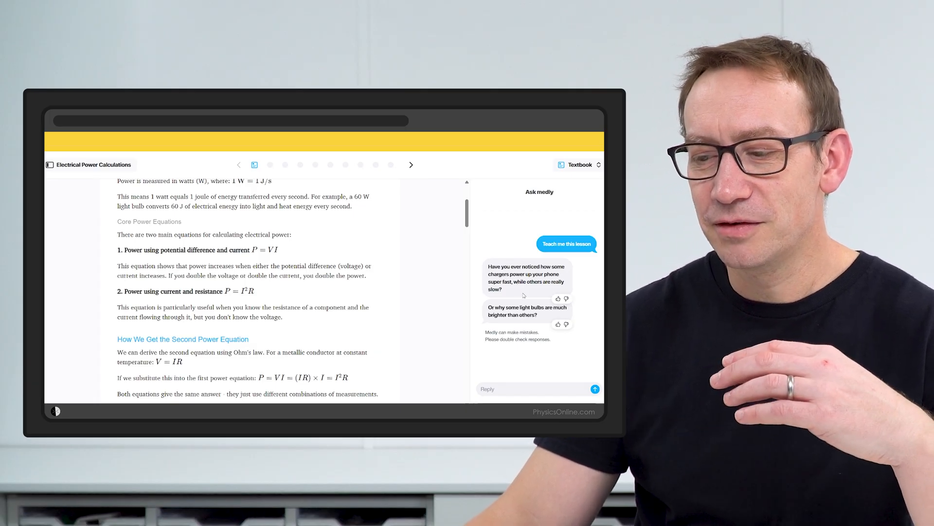
mouse_move(526, 370)
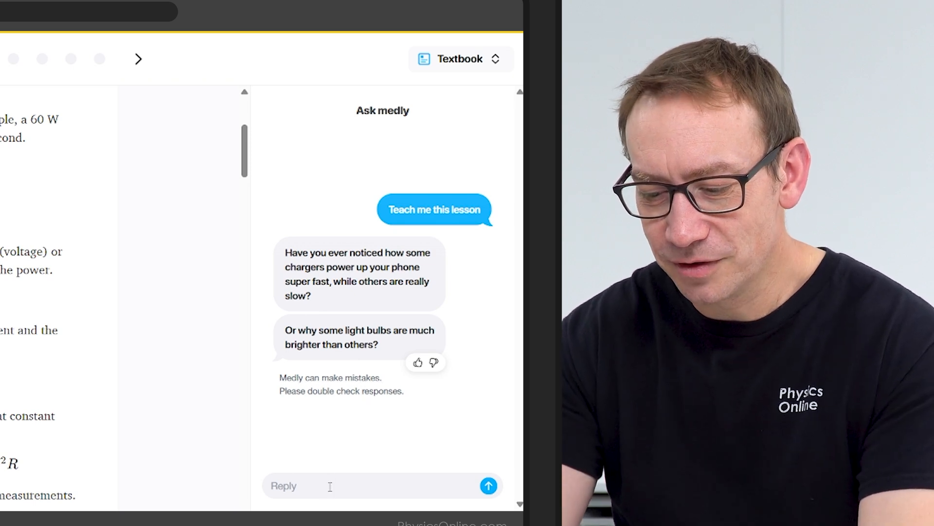
Step: Reply 'No' to have medly explain, then answer 'energy per second' for power
type("No, tell me")
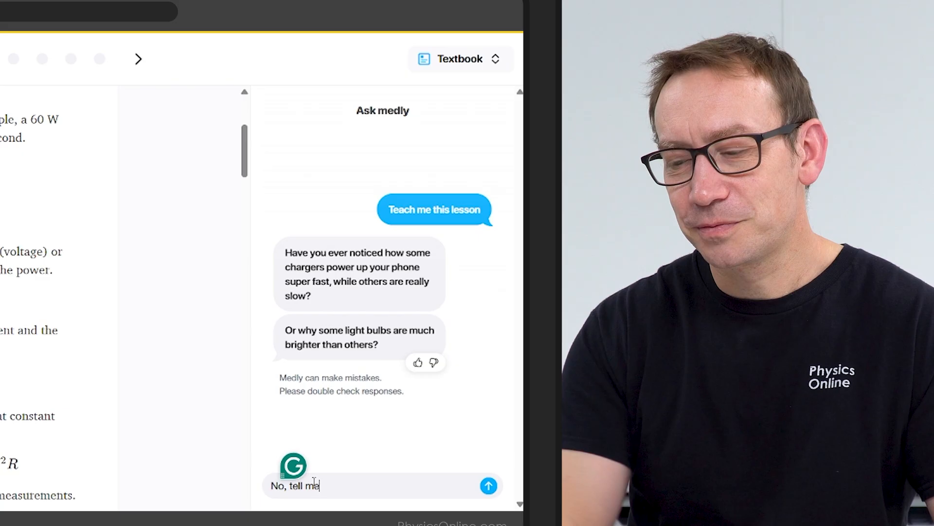
left_click(487, 484)
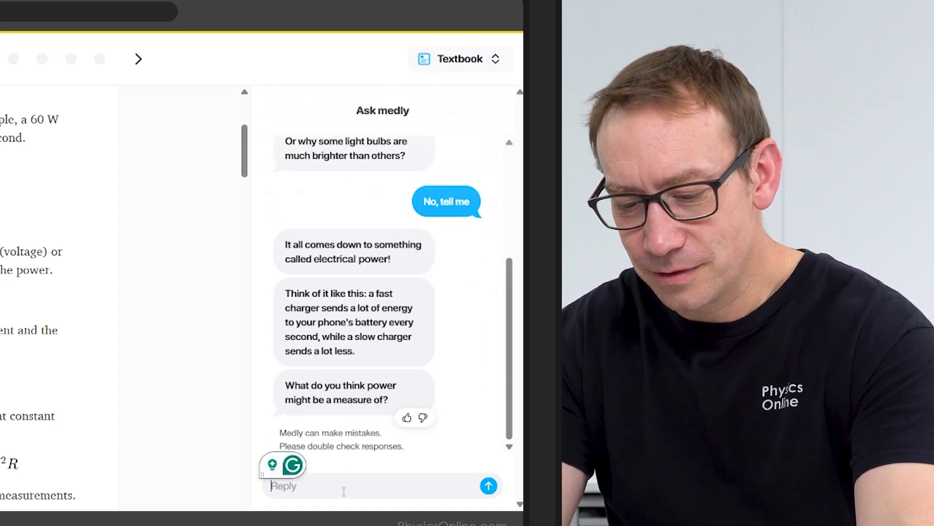
type("energy per second")
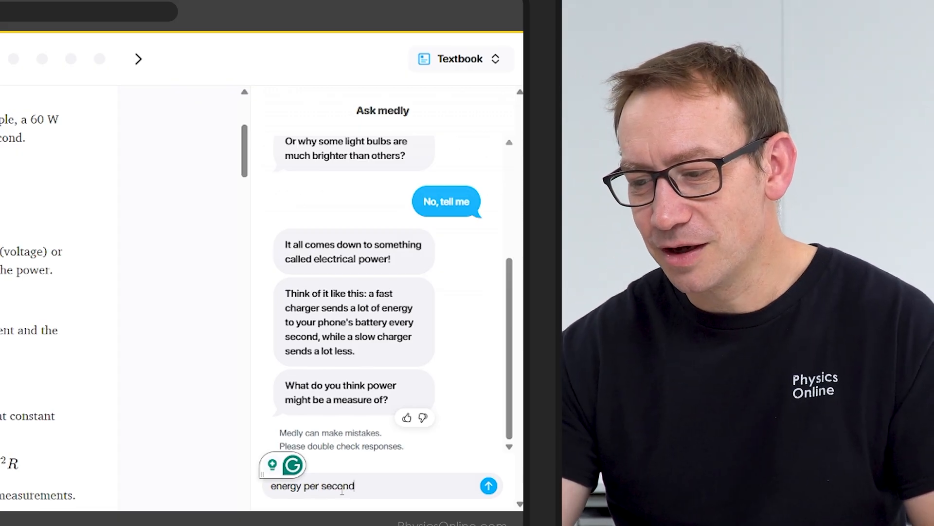
left_click(486, 484)
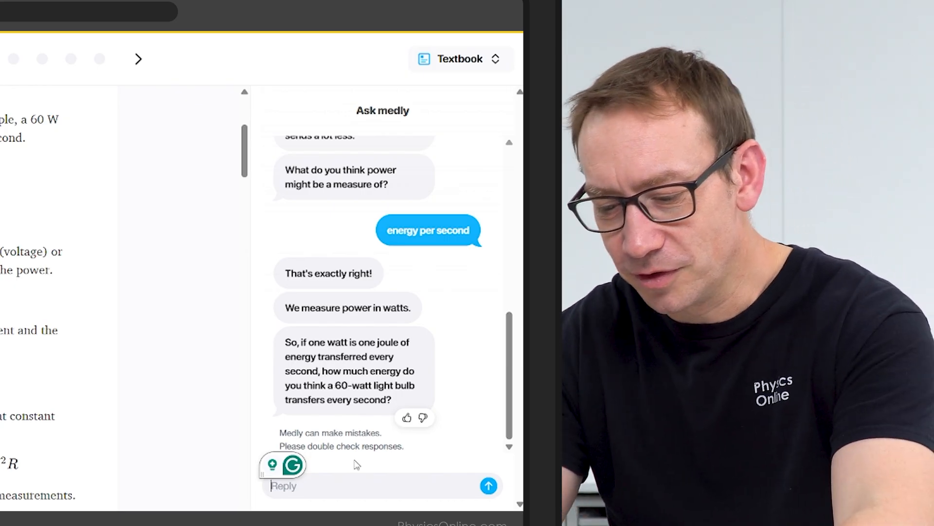
Step: Answer 60J to the question about the 60-watt bulb
type("6")
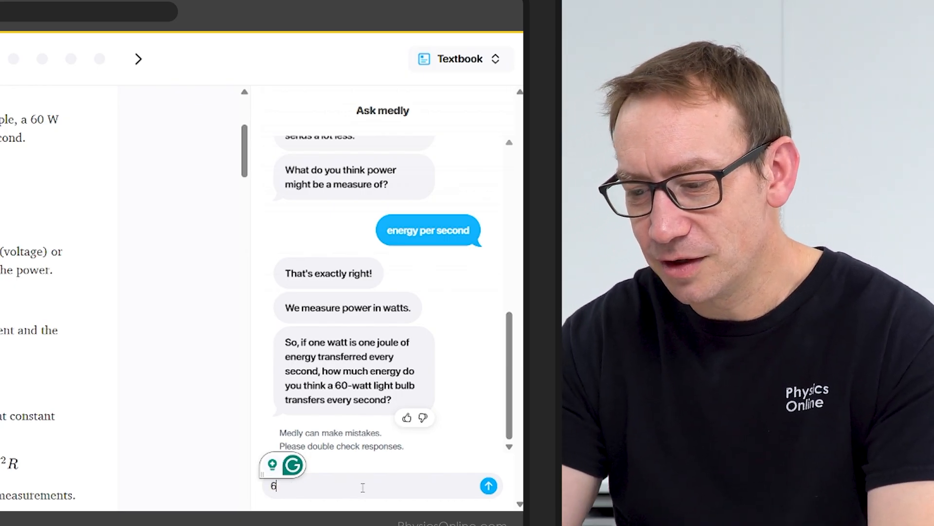
left_click(488, 486)
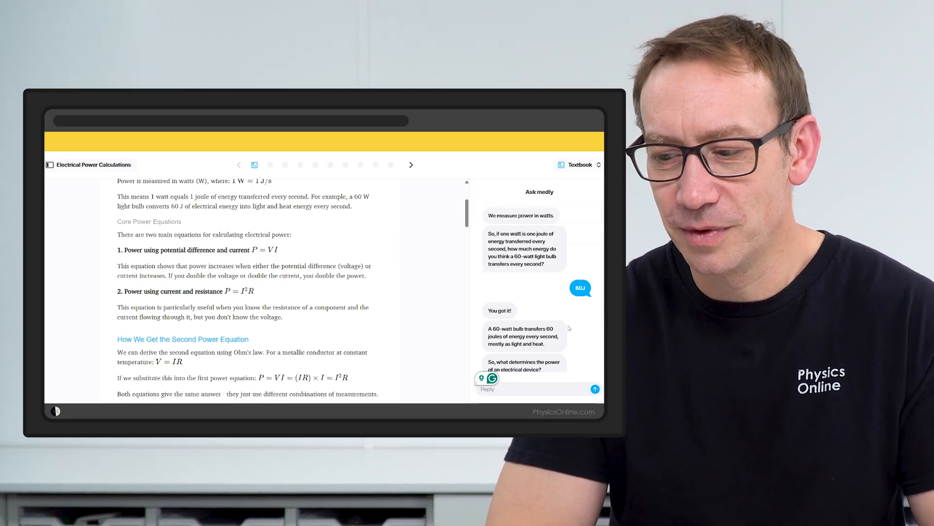
Step: Switch the lesson from Textbook to Practice, landing on the electric kettle question
scroll("down", 3)
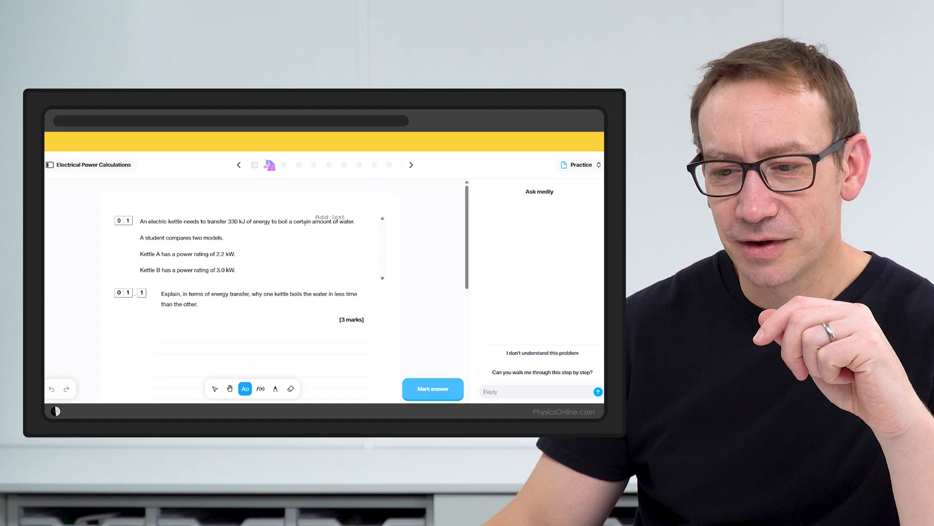
scroll("down", 3)
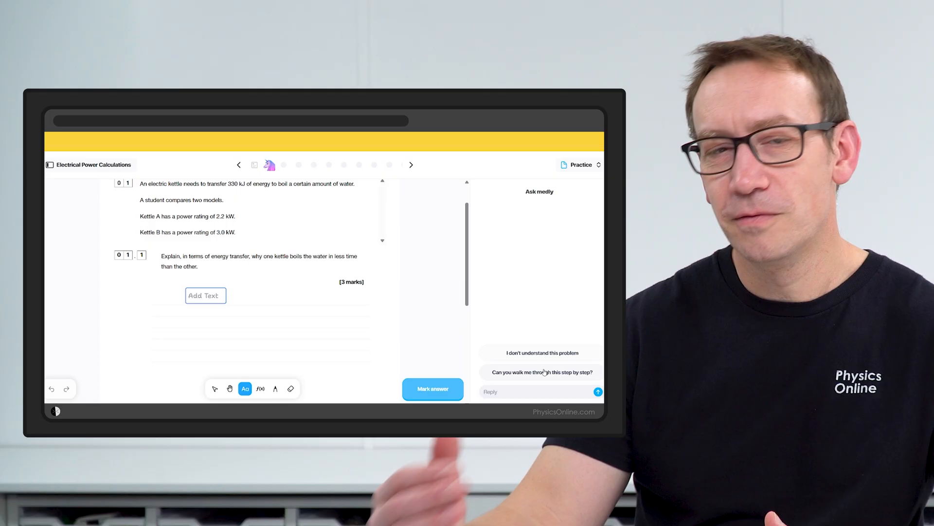
left_click(539, 372)
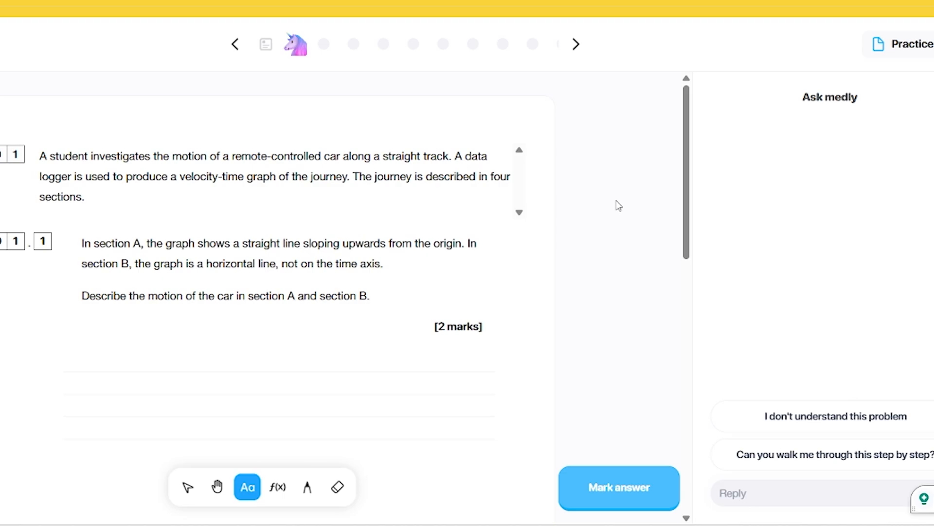
Step: Answer question 1.1 'A: Accelerating, B: constant velocity' and get it marked 2/2
left_click(425, 251)
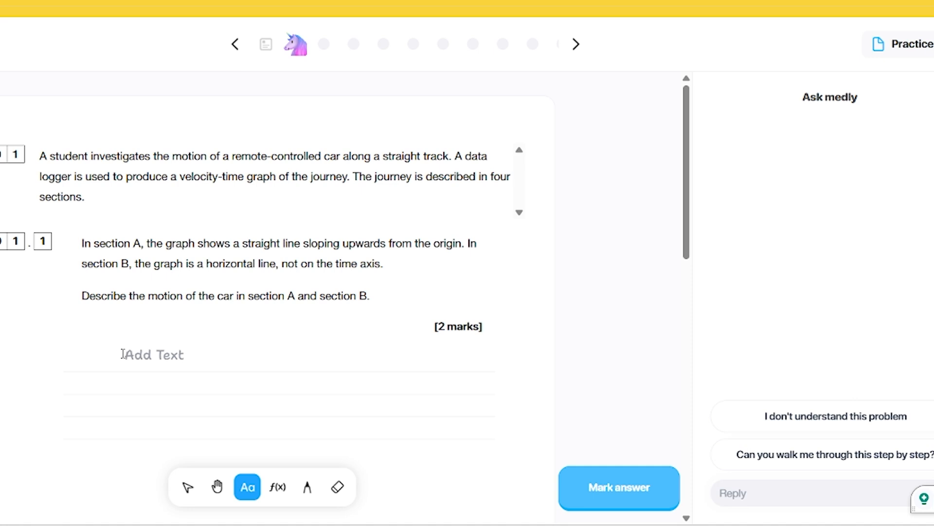
type("A")
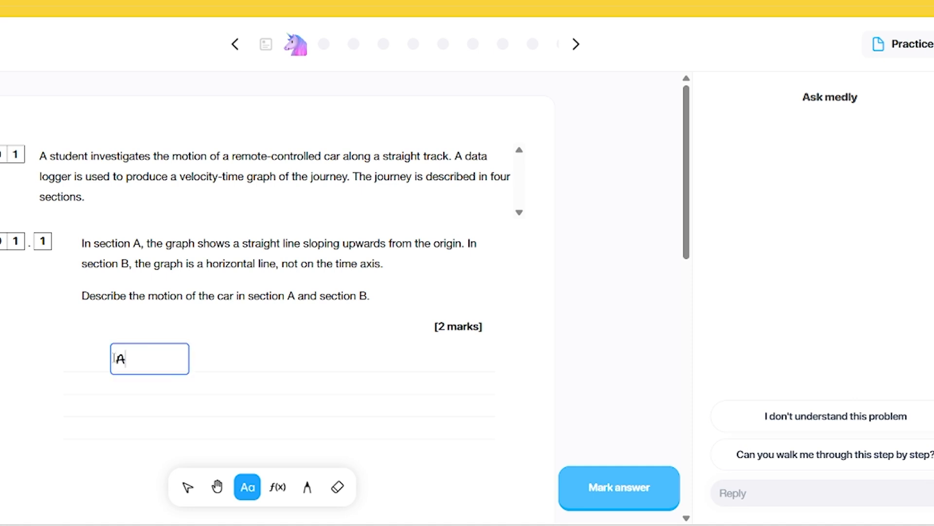
type(":")
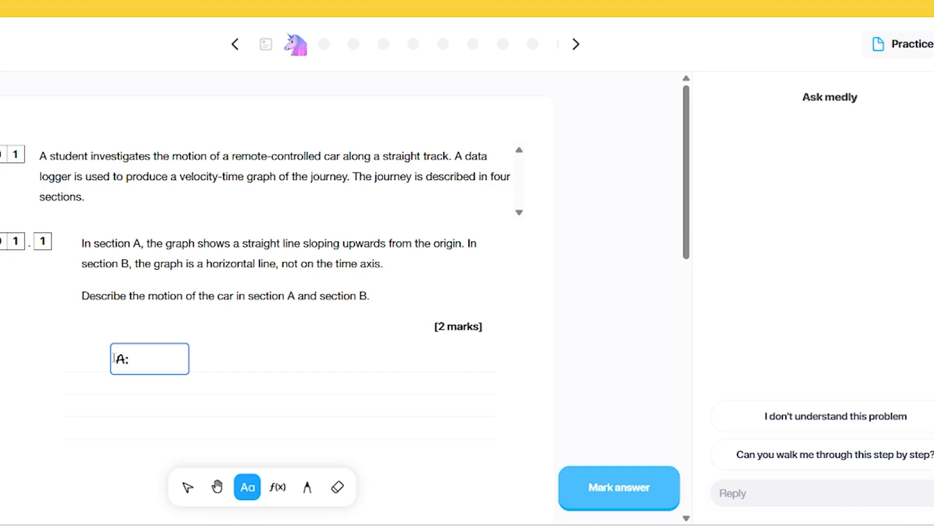
type("Accelerating")
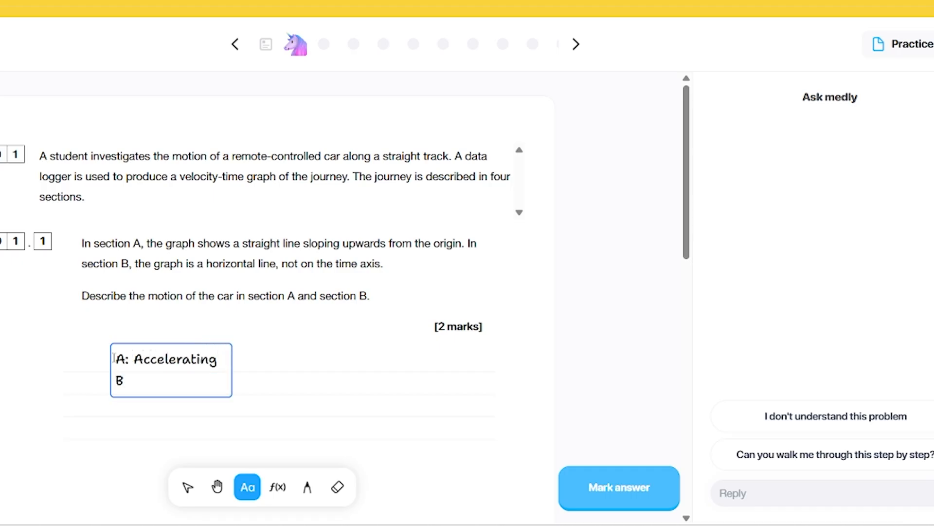
type(": constant velocity")
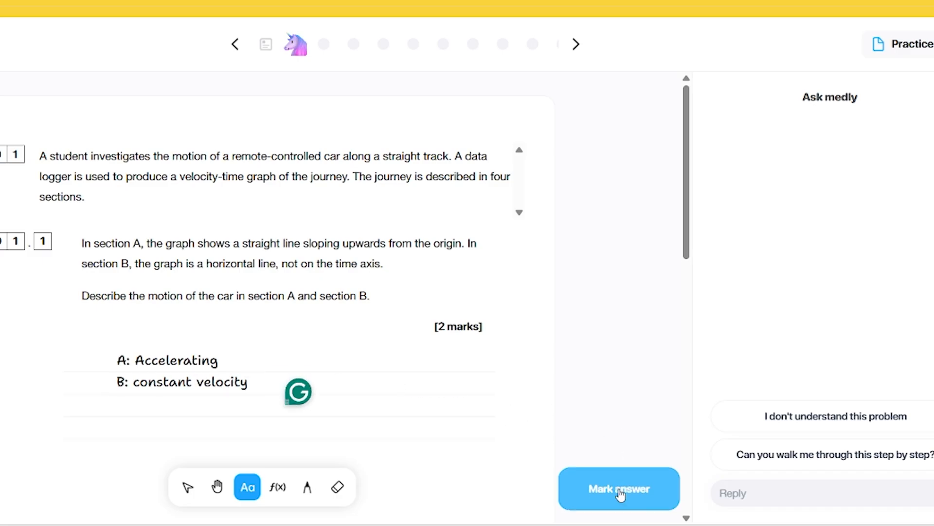
left_click(619, 488)
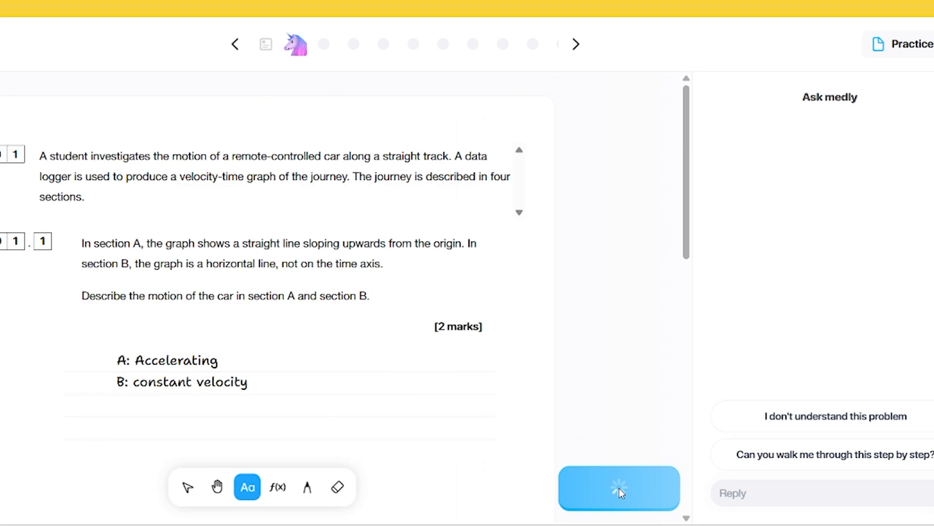
left_click(619, 490)
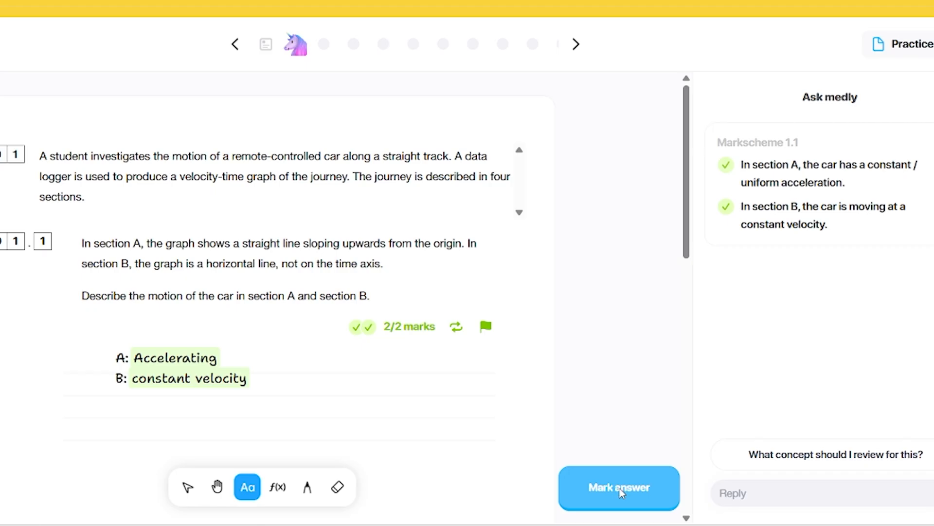
scroll("down", 3)
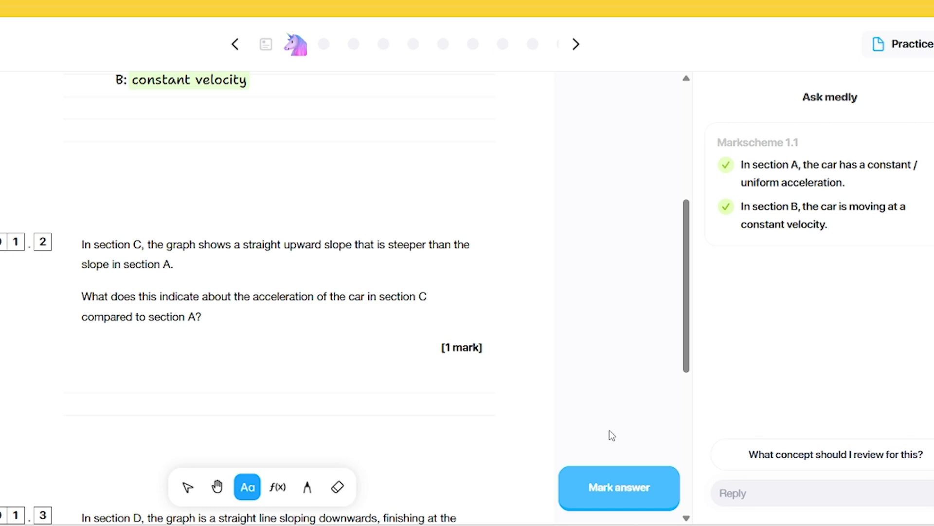
Step: Answer question 1.2 with 'Greater' and have it marked 1/1
scroll("down", 3)
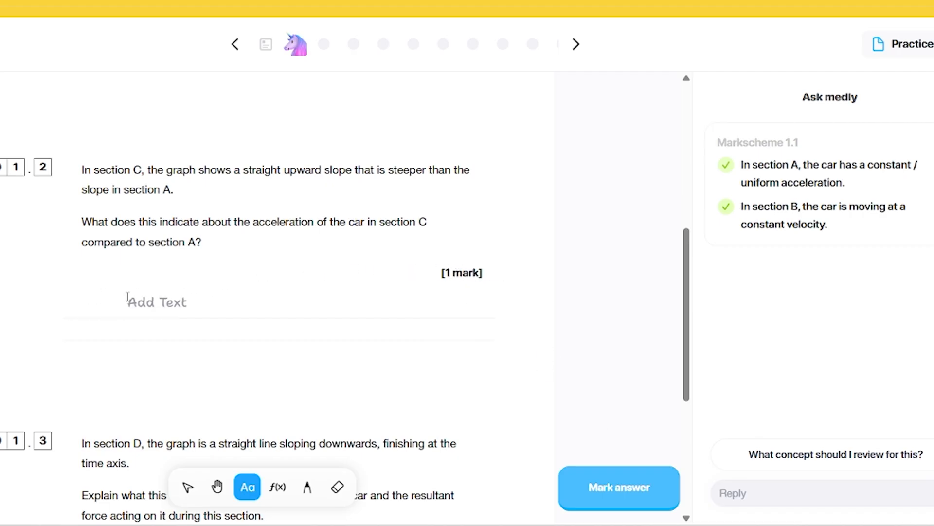
type("Great")
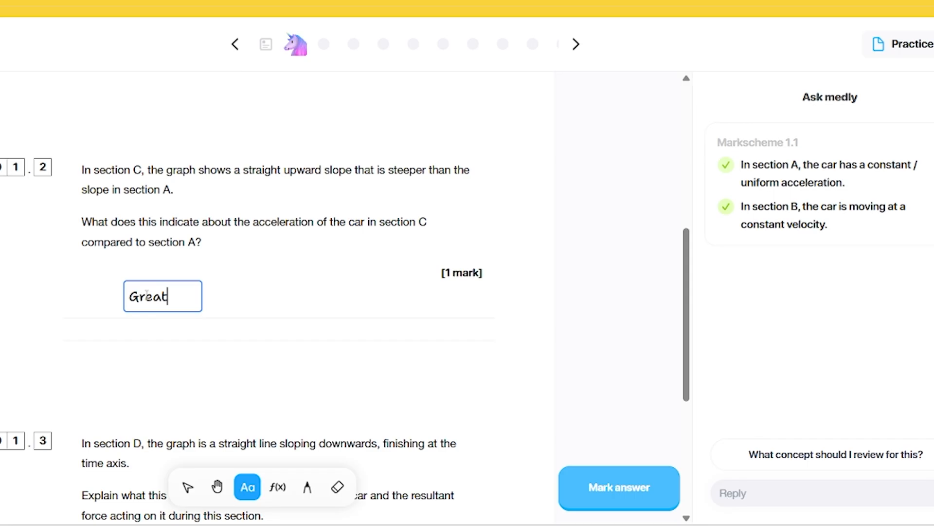
type("er")
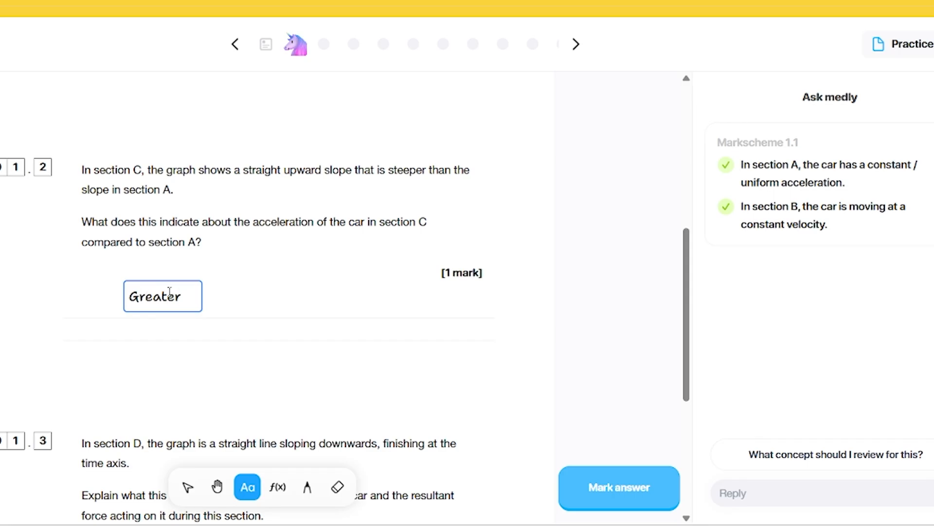
left_click(619, 486)
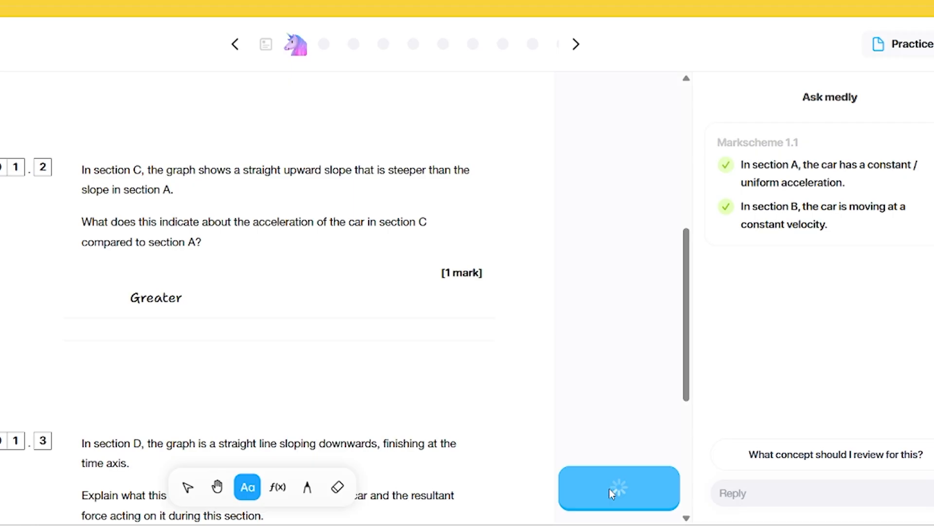
left_click(613, 490)
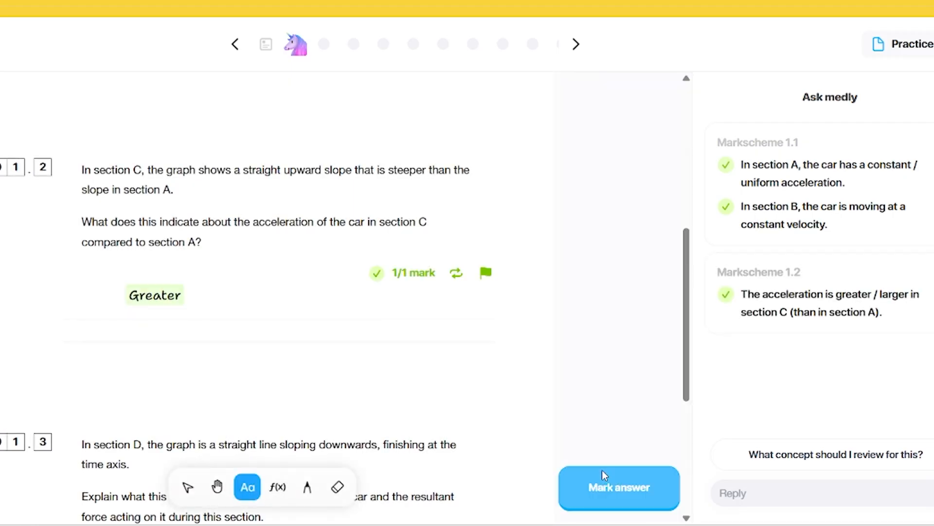
scroll("down", 3)
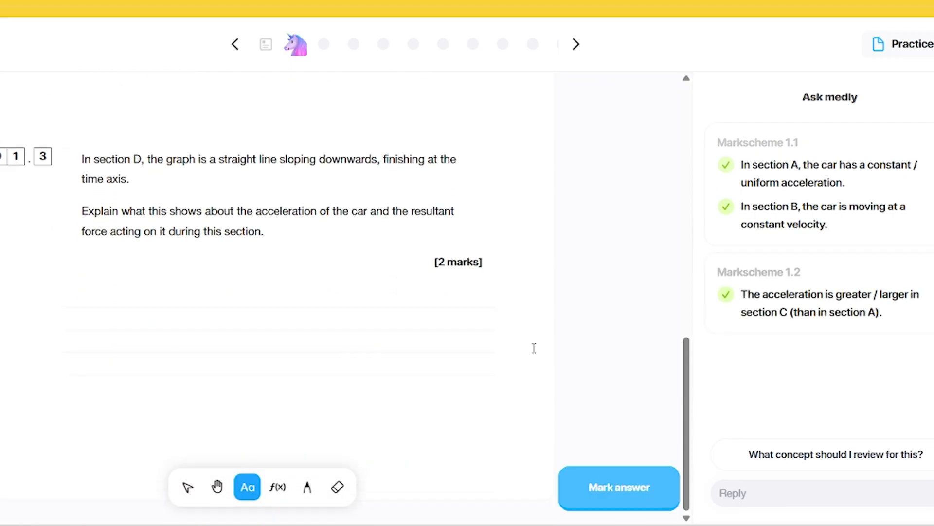
Step: Write 'negative acceleration, net force in opposite direction to motion' for section D
left_click(230, 329)
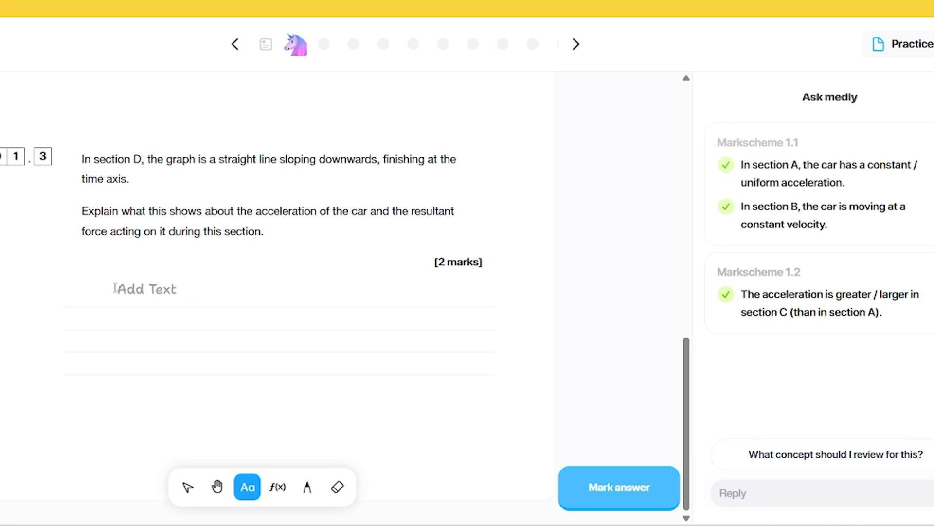
left_click(146, 288)
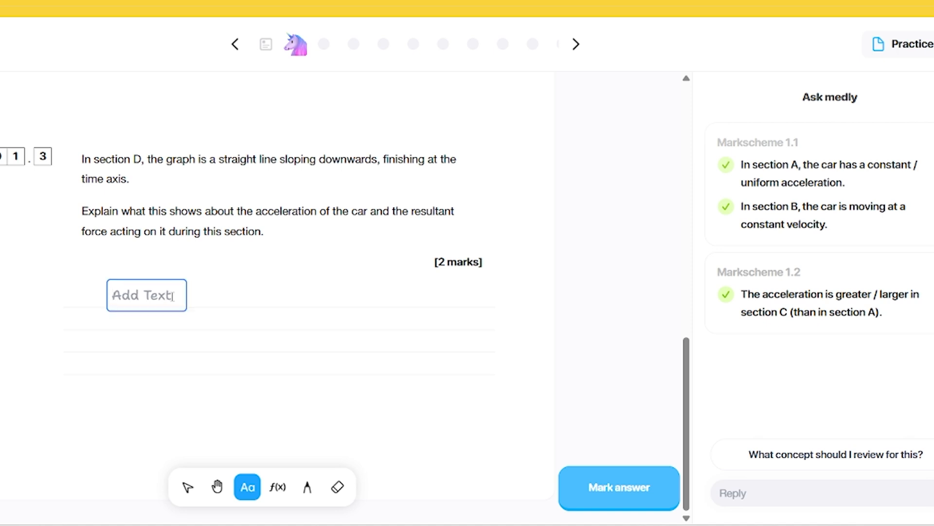
type("negativ")
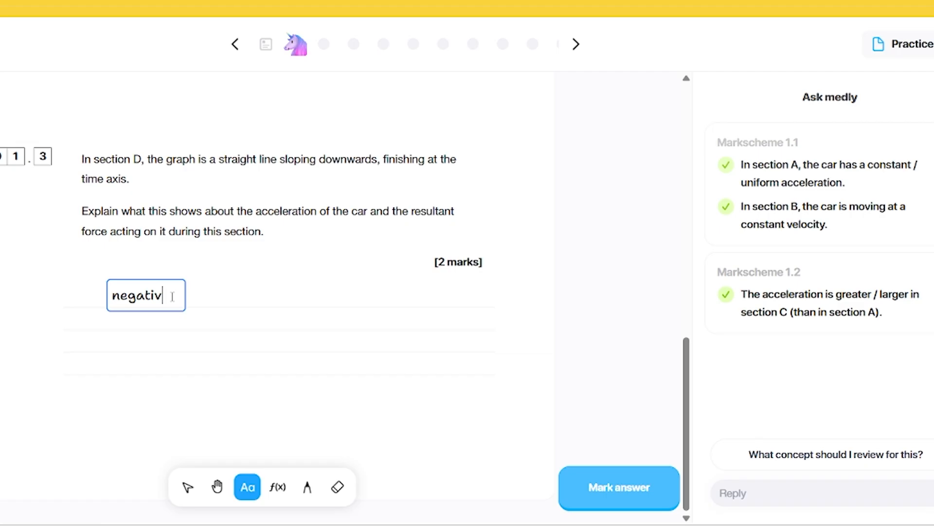
type("e acceleration, force in")
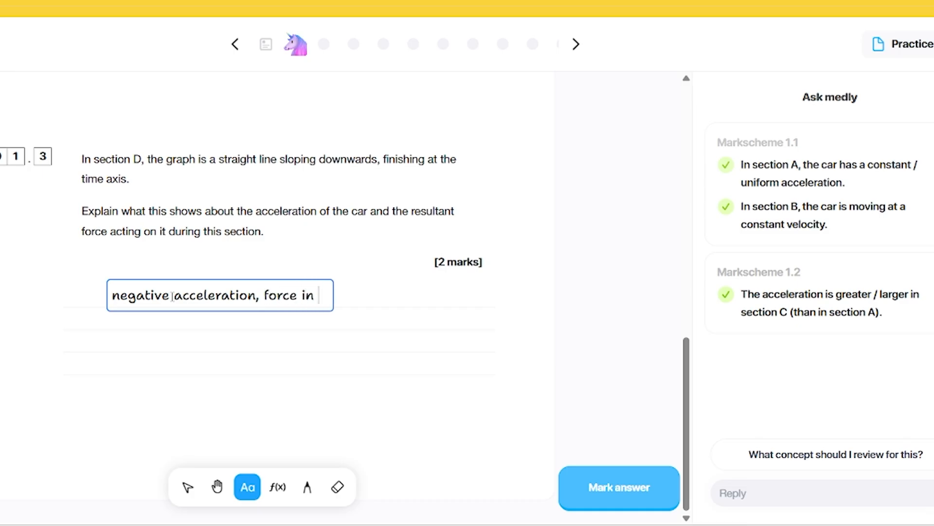
type("oppo")
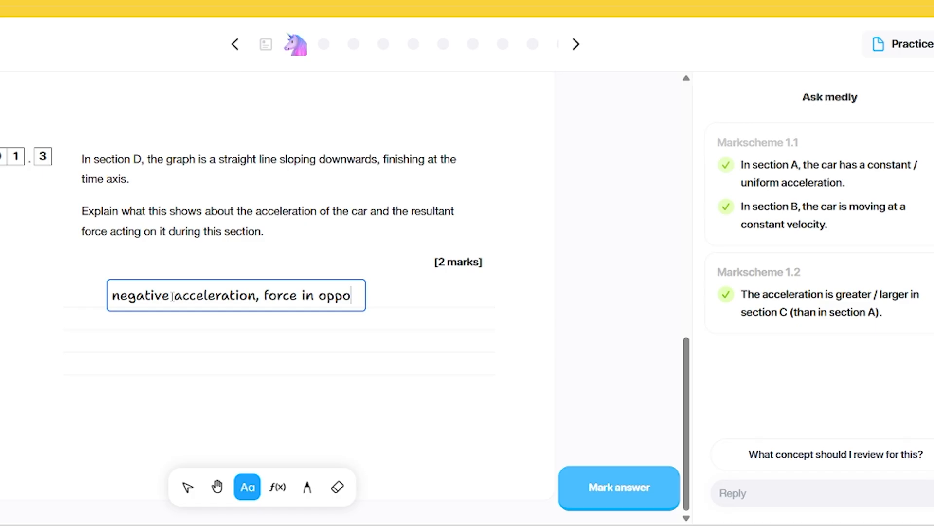
type("site direction to mo")
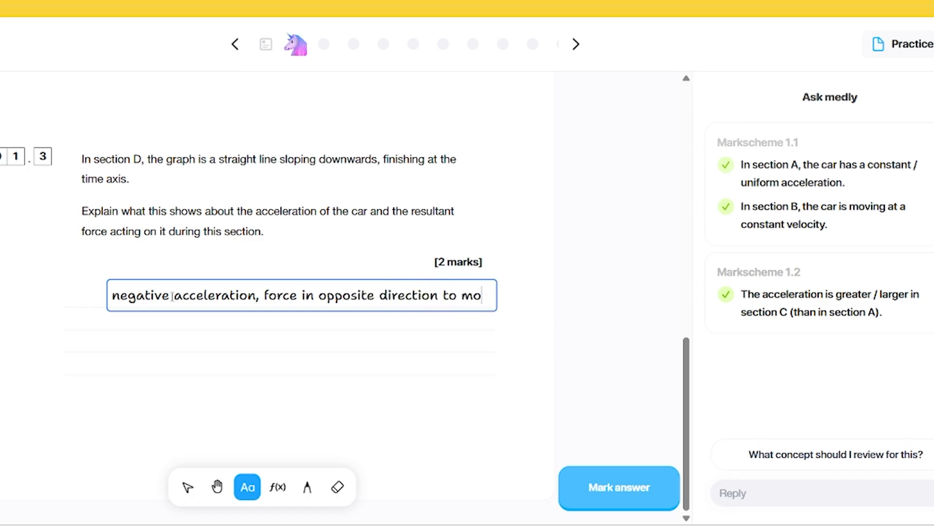
type("tion")
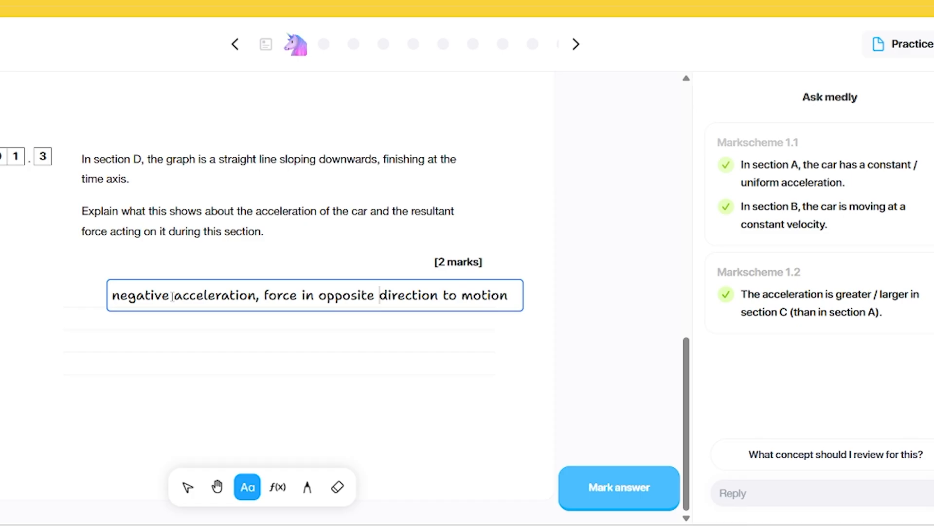
type("net")
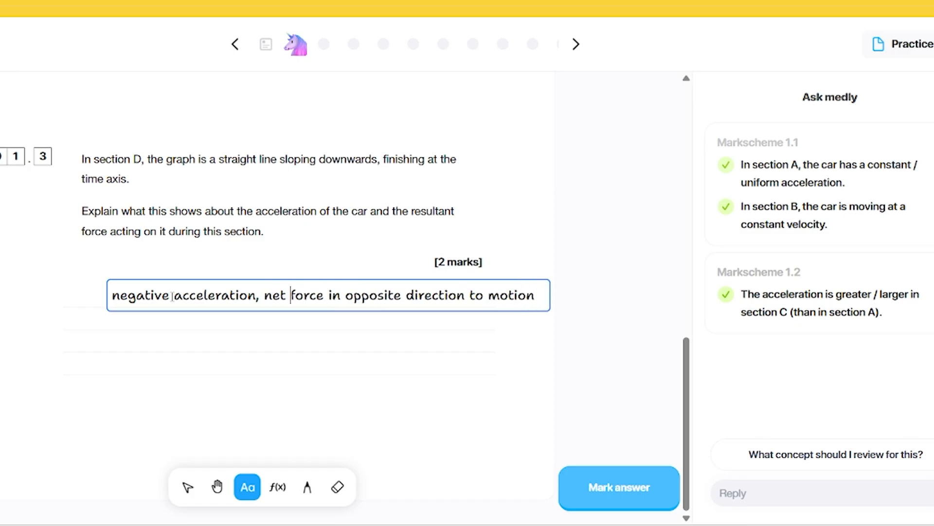
Step: Have the section D answer AI-marked, earning 2/2 against the mark scheme
left_click(619, 486)
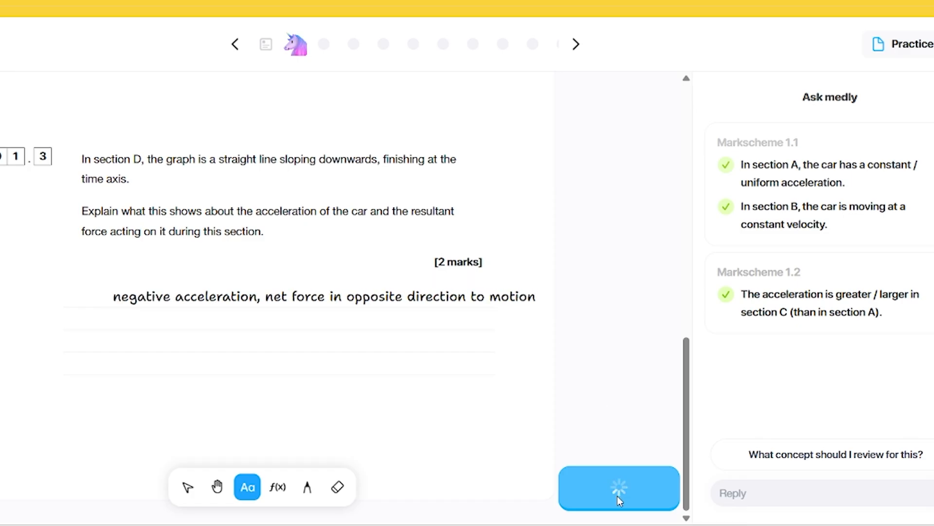
mouse_move(615, 492)
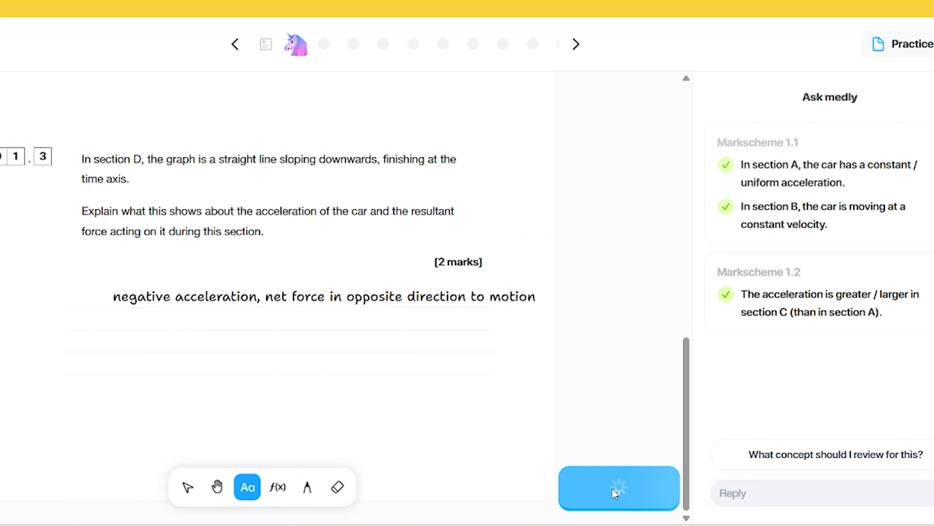
left_click(617, 488)
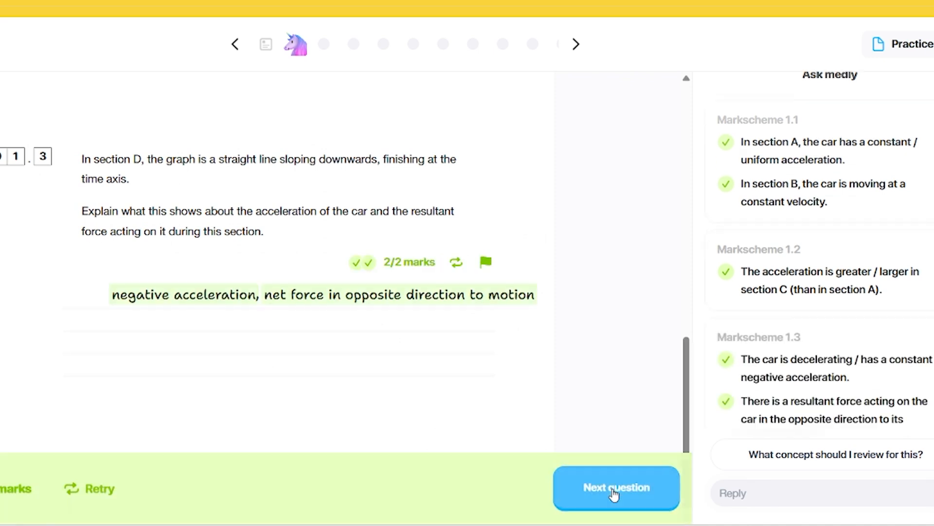
mouse_move(770, 412)
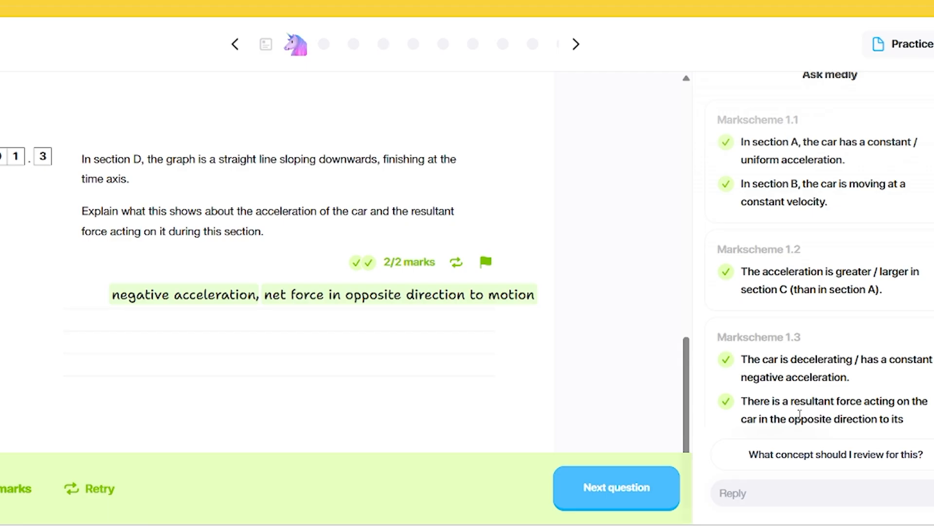
mouse_move(345, 329)
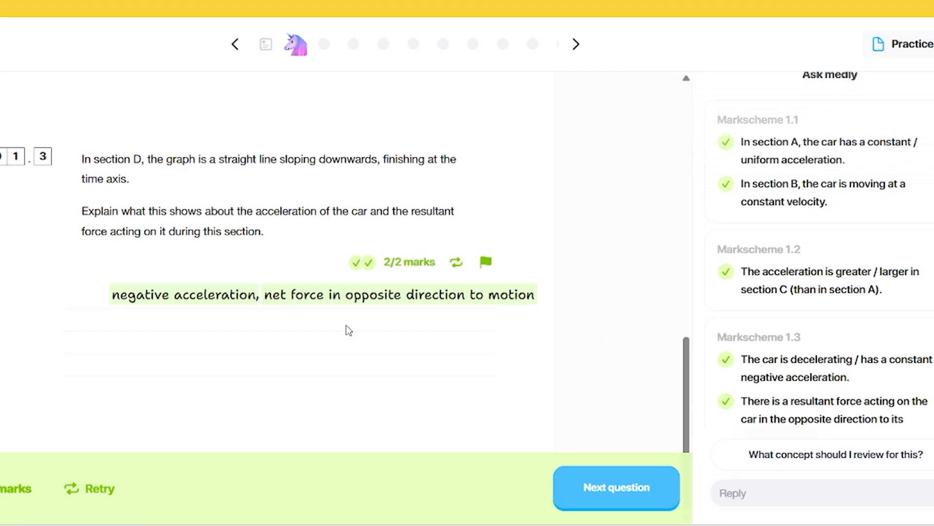
mouse_move(492, 361)
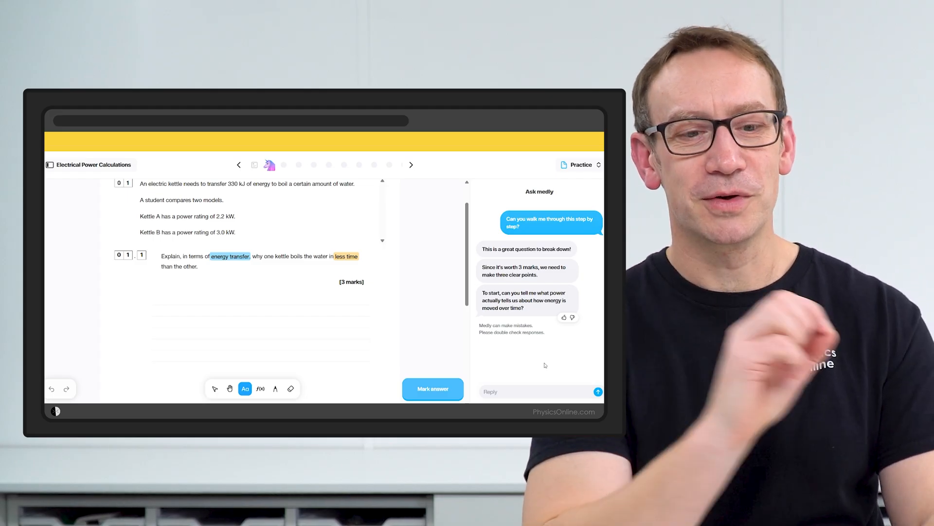
Step: Show the course panel's Papers list with Series A and B practice papers
left_click(48, 164)
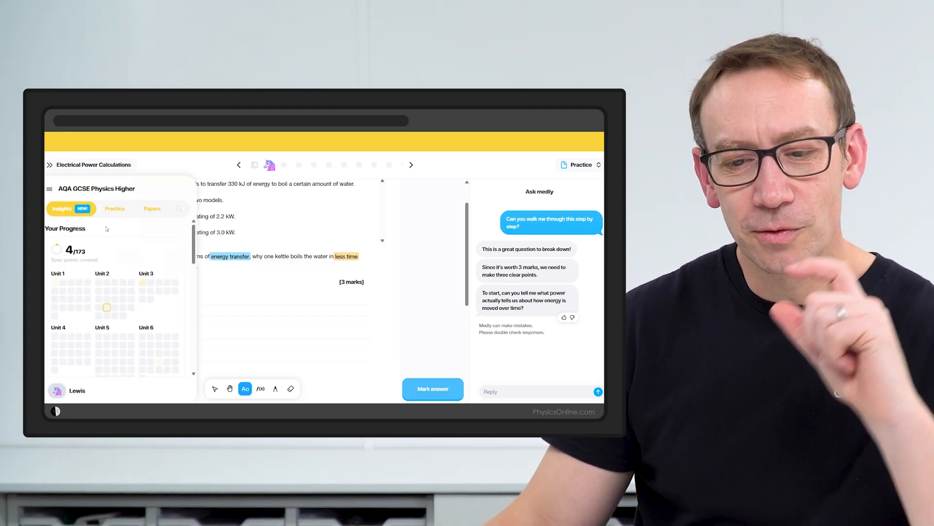
left_click(152, 208)
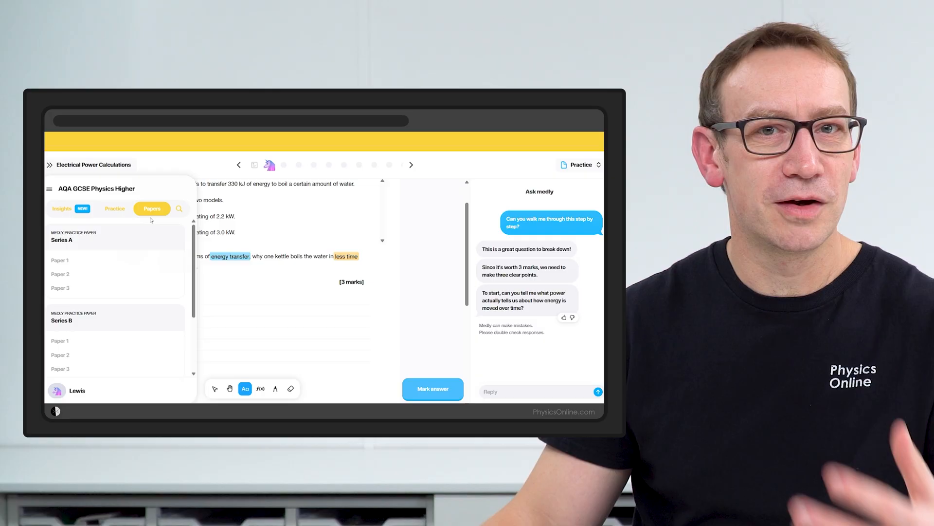
mouse_move(116, 249)
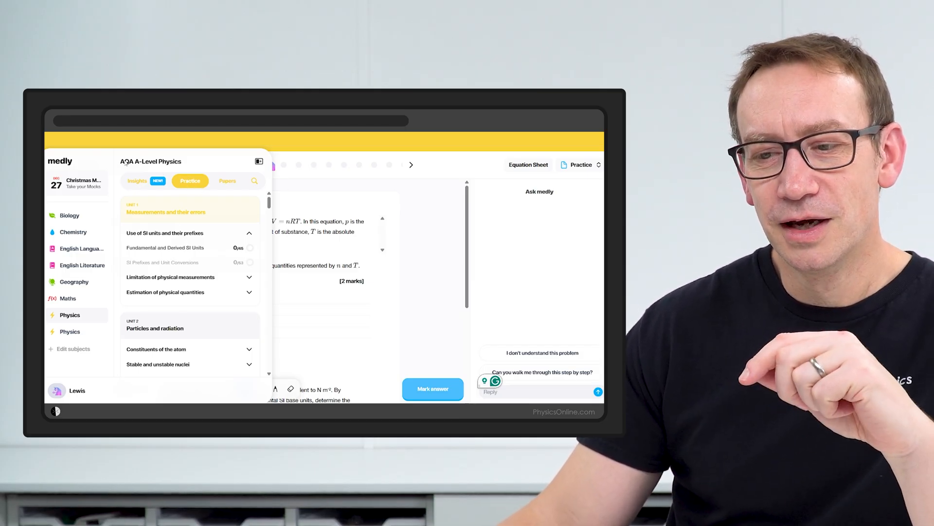
Step: Show the A-Level Physics practice topics and expand Magnetic flux density (A-level only)
left_click(227, 181)
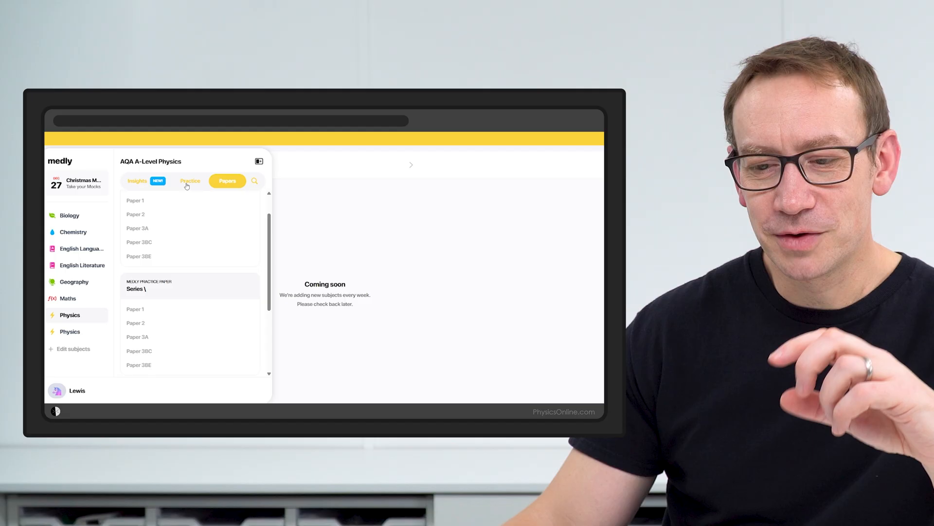
left_click(190, 181)
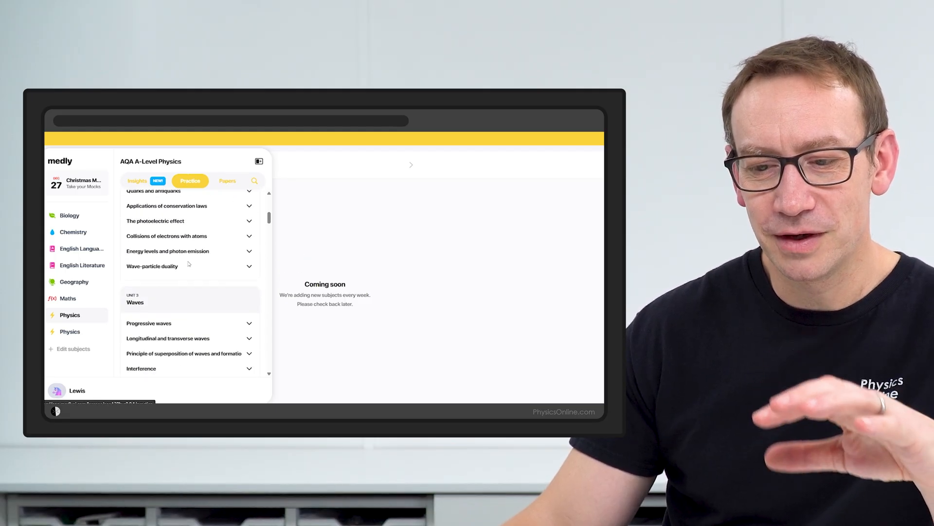
scroll("down", 3)
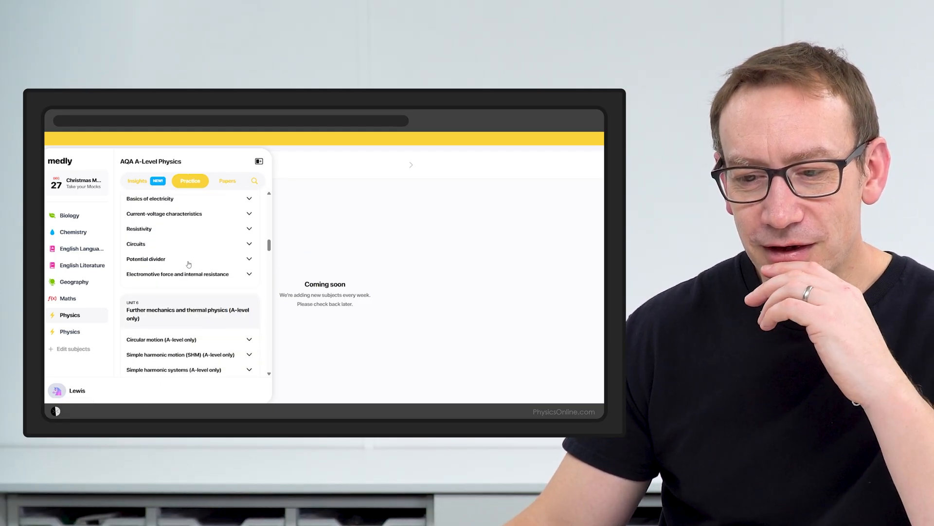
scroll("down", 3)
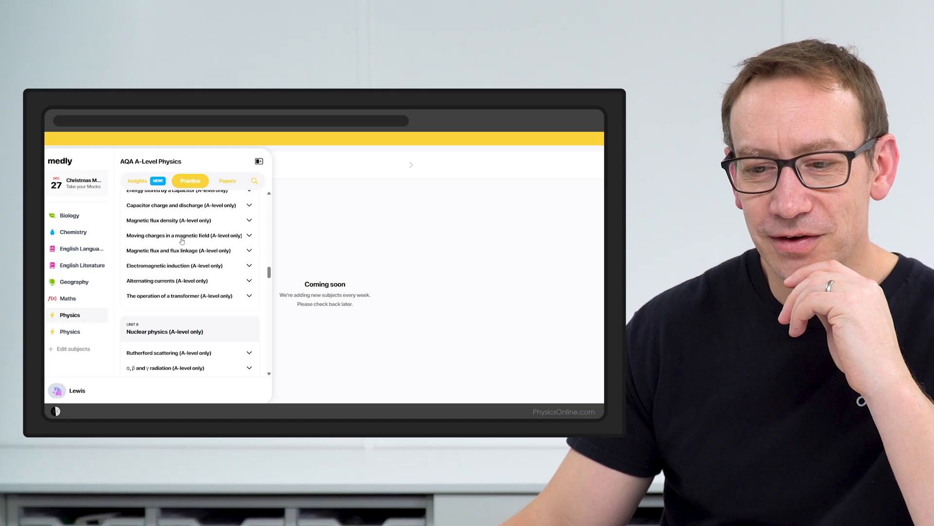
left_click(190, 220)
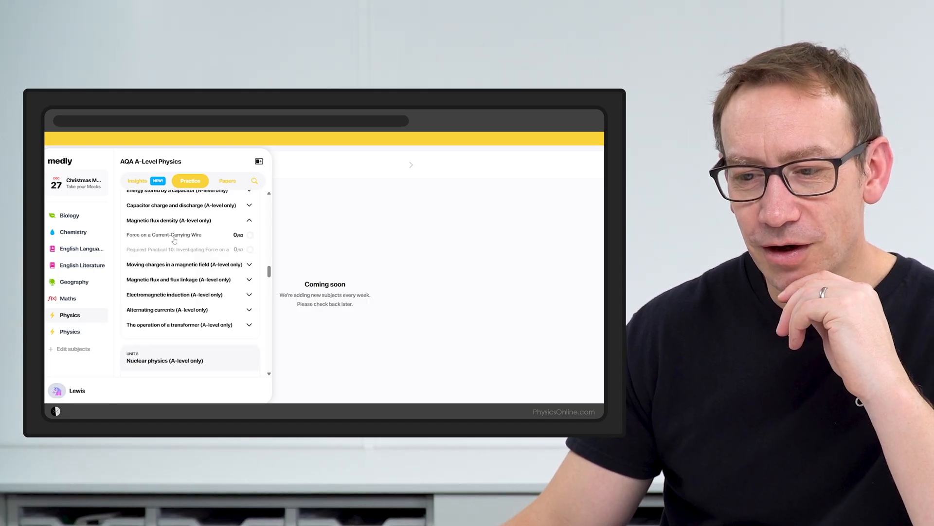
Step: Enter the Force on a Current-Carrying Wire lesson and read down its textbook page
left_click(164, 235)
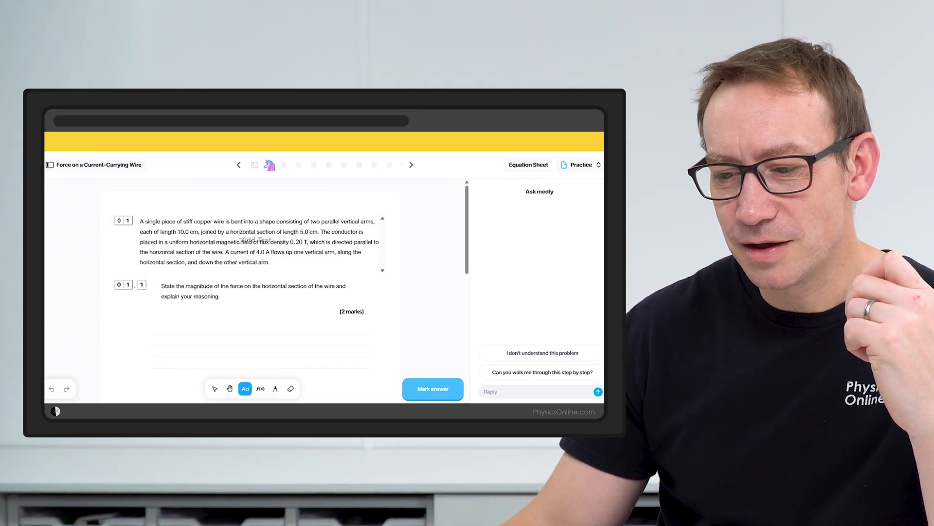
scroll("down", 3)
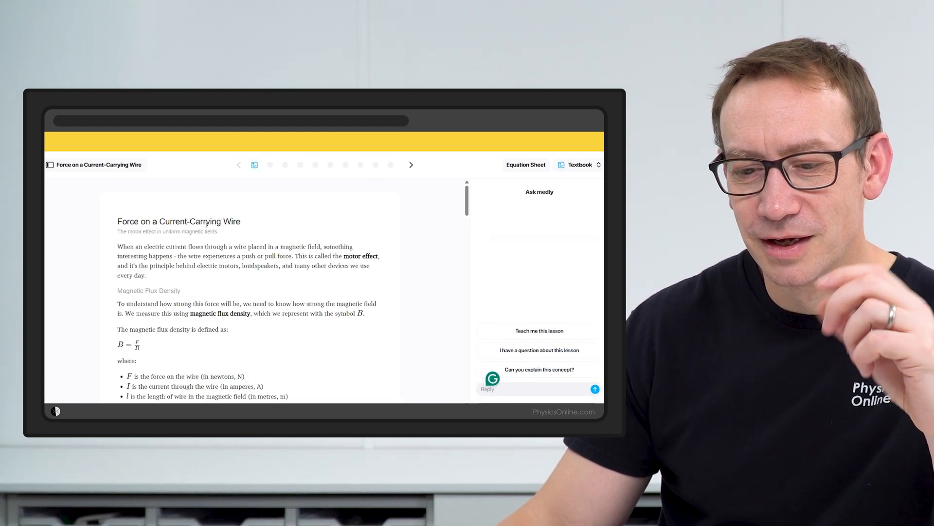
scroll("down", 3)
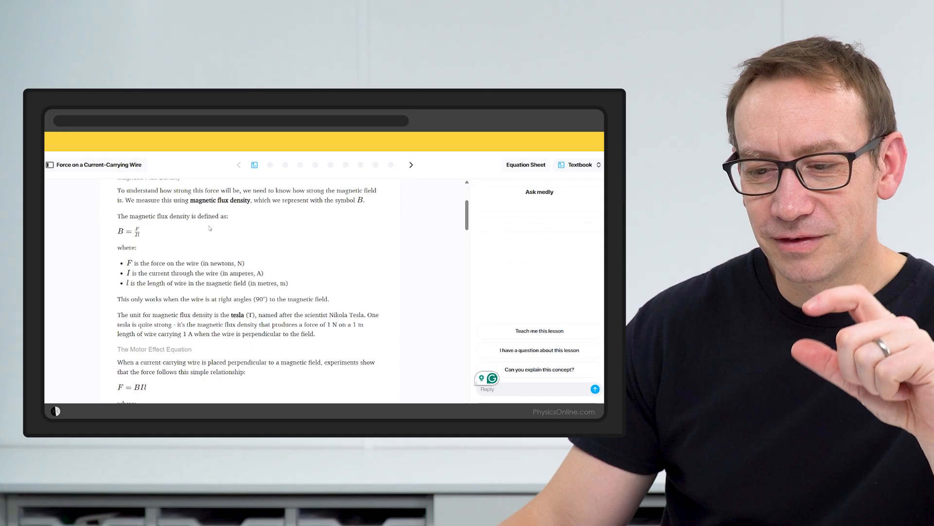
scroll("down", 3)
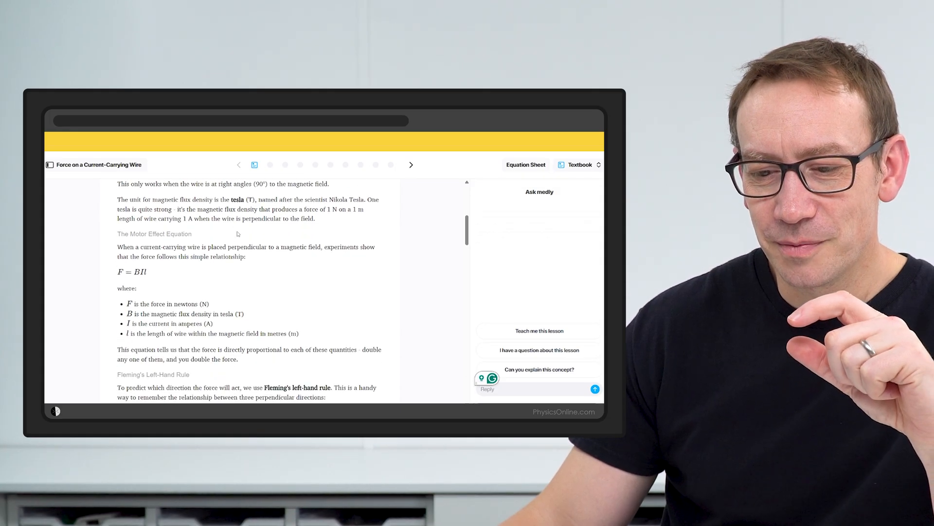
scroll("down", 3)
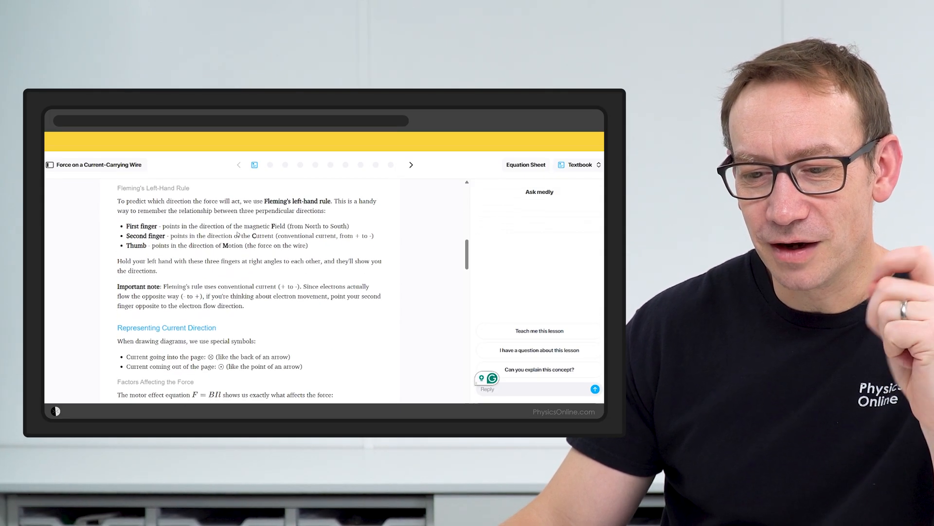
scroll("down", 3)
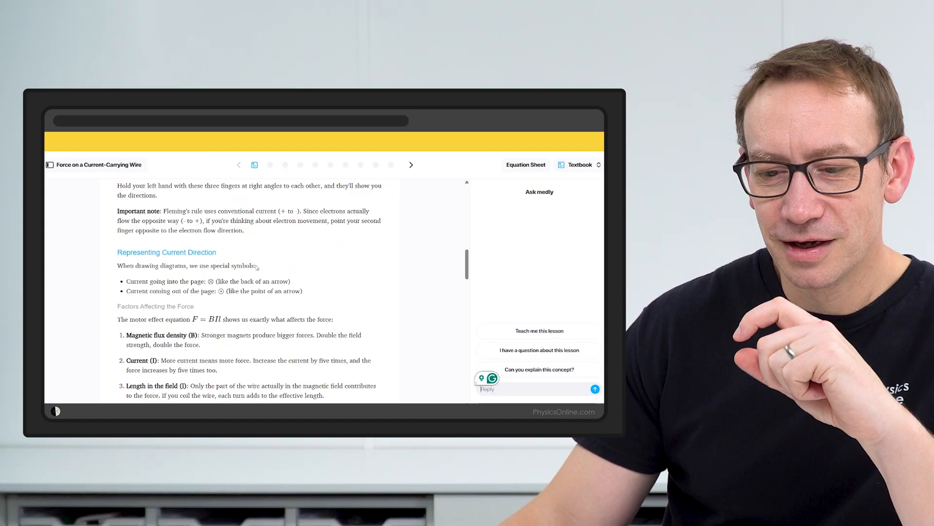
Step: Read on to the required practical and ask Medly 'Can you explain this concept?'
scroll("down", 3)
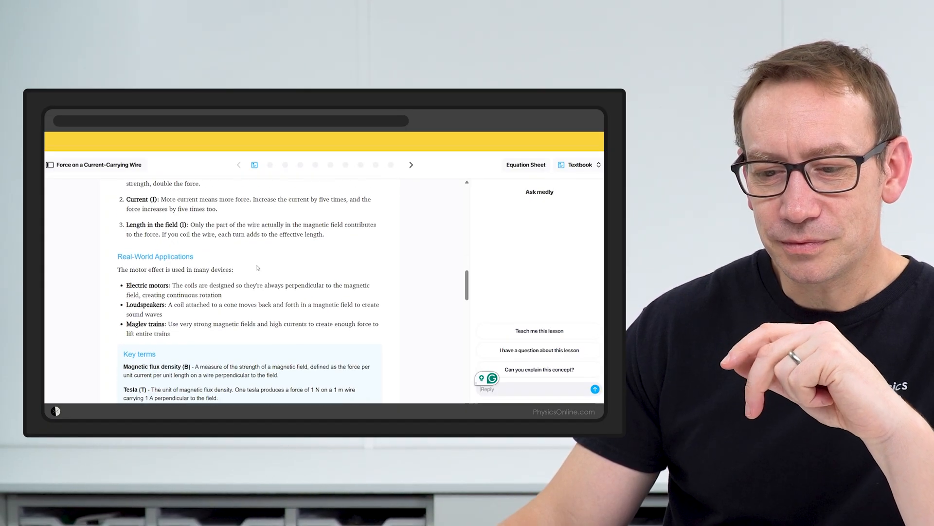
scroll("down", 3)
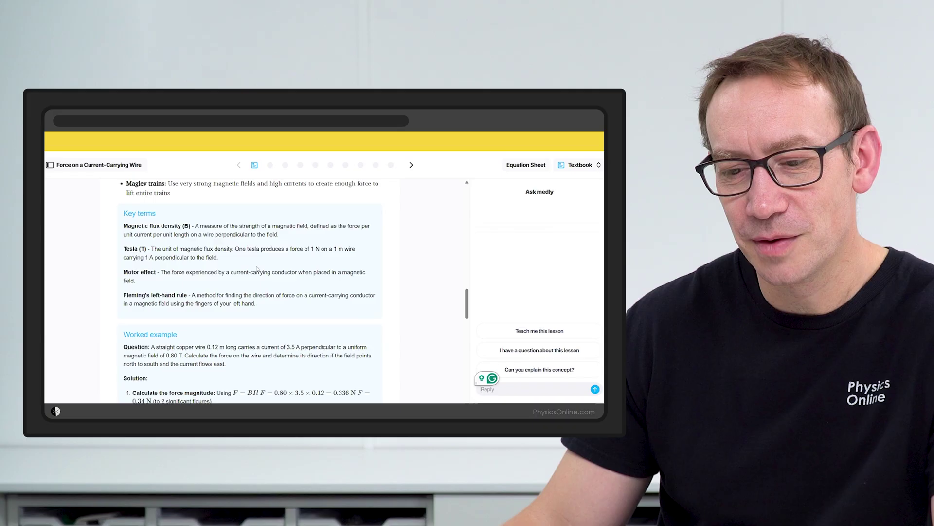
scroll("down", 3)
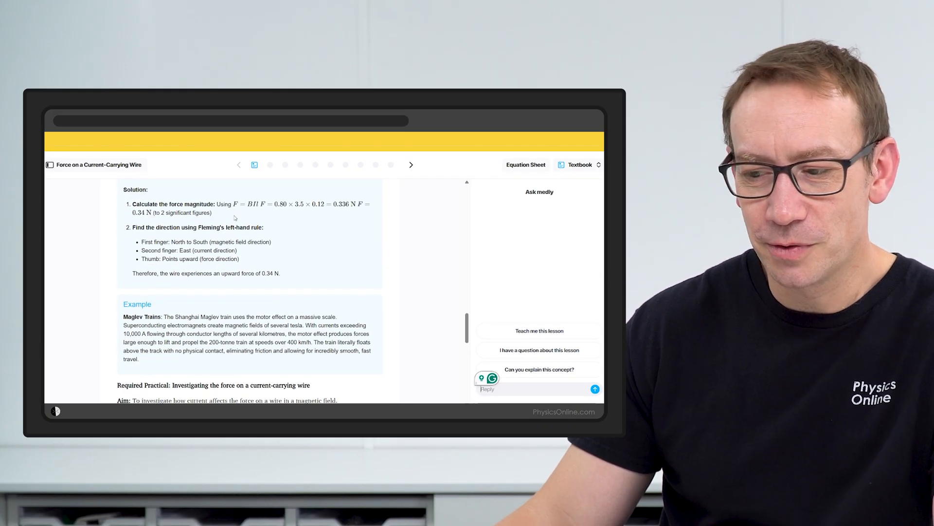
scroll("down", 3)
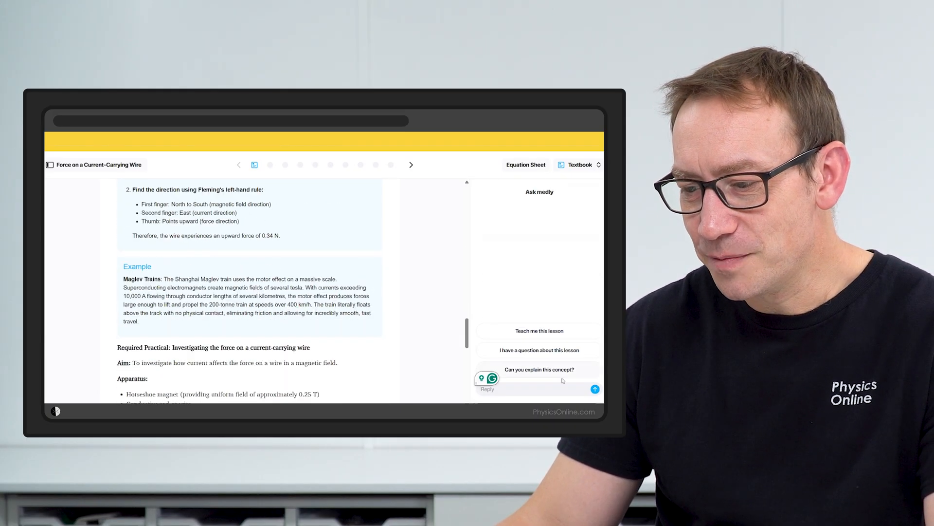
left_click(539, 370)
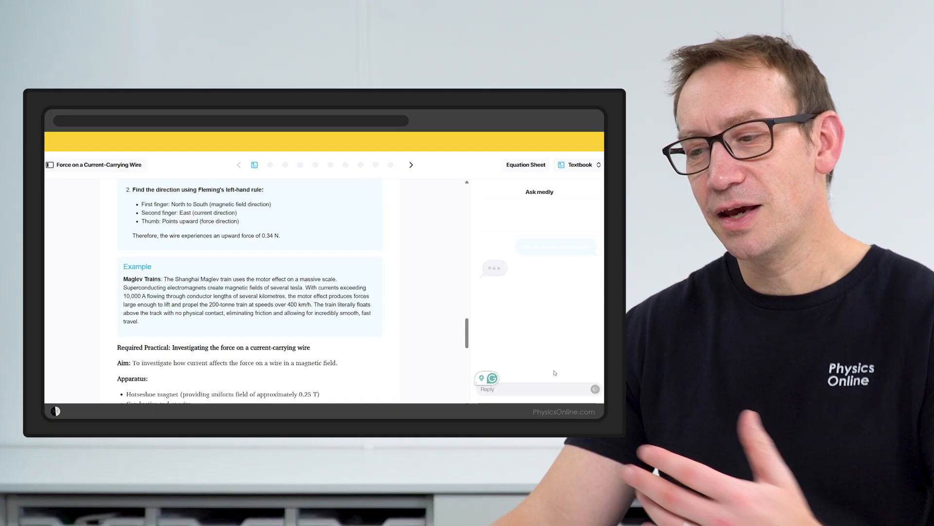
Step: Switch the lesson mode from Textbook back to Practice to see the questions with Medly's hints
left_click(594, 388)
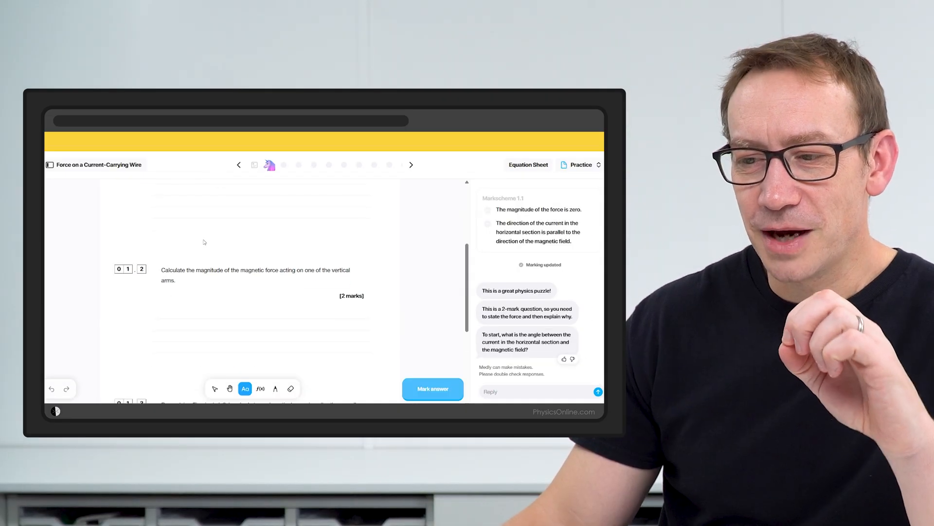
Step: Advance through the practice questions to the spheres P and Q question and start an answer for 1.1
left_click(411, 164)
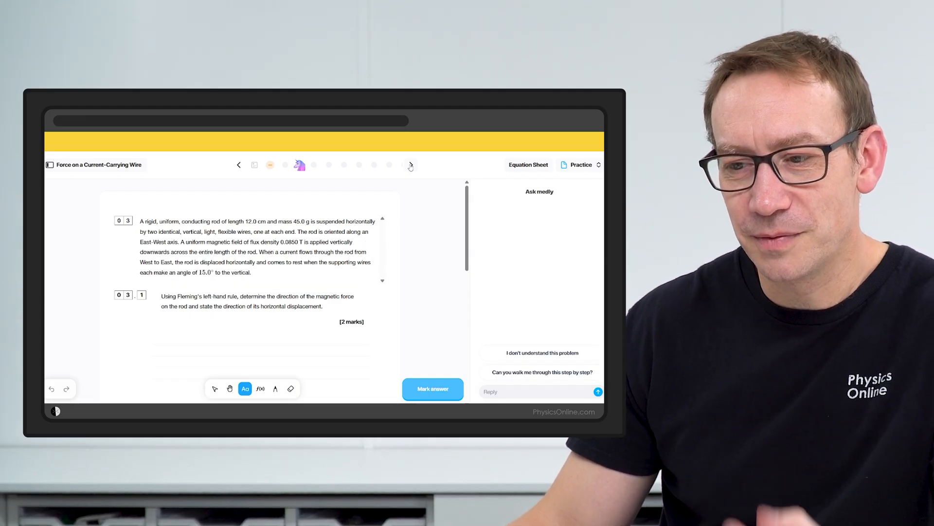
left_click(409, 165)
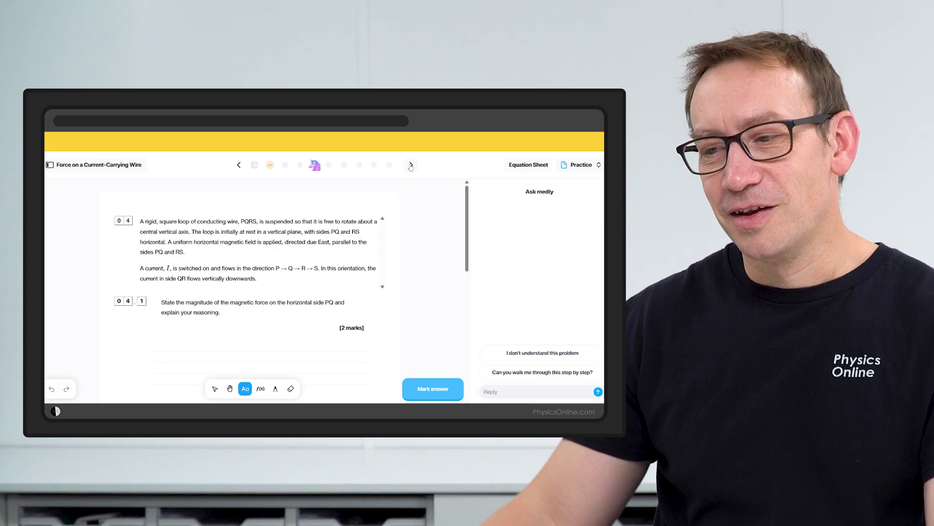
left_click(410, 164)
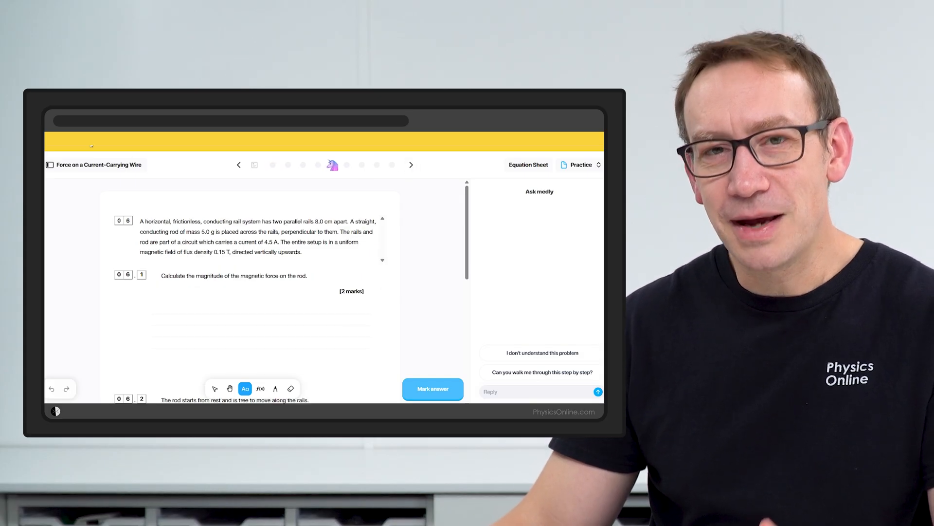
left_click(49, 165)
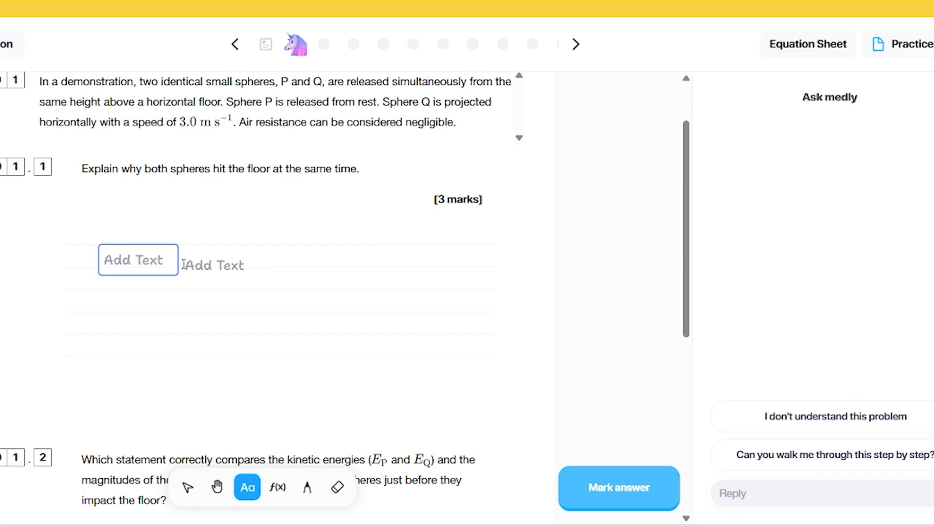
Step: Answer 1.1 with 'Horizontal and vertical motion are independent' and send it for marking
type("Ho")
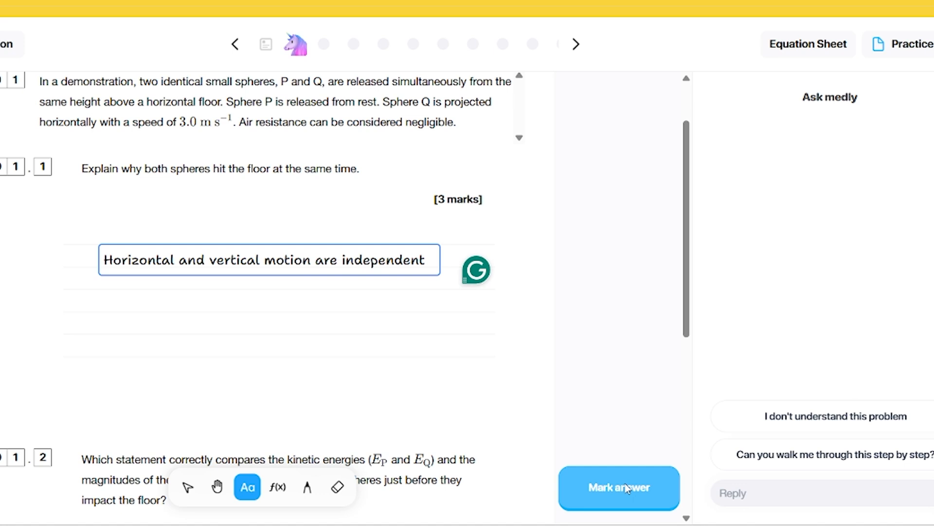
left_click(619, 487)
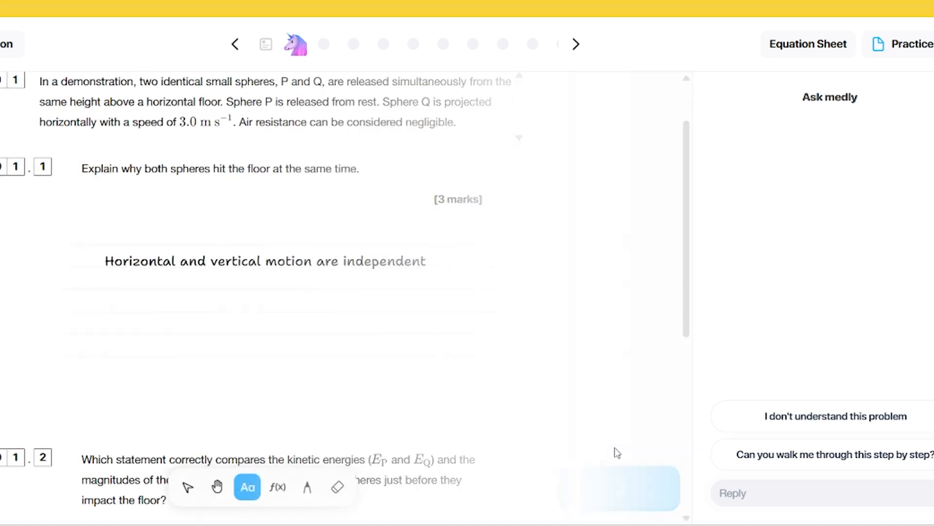
Step: Review the 1/3 mark, mark scheme and Medly's feedback, then move down to question 1.2
left_click(619, 487)
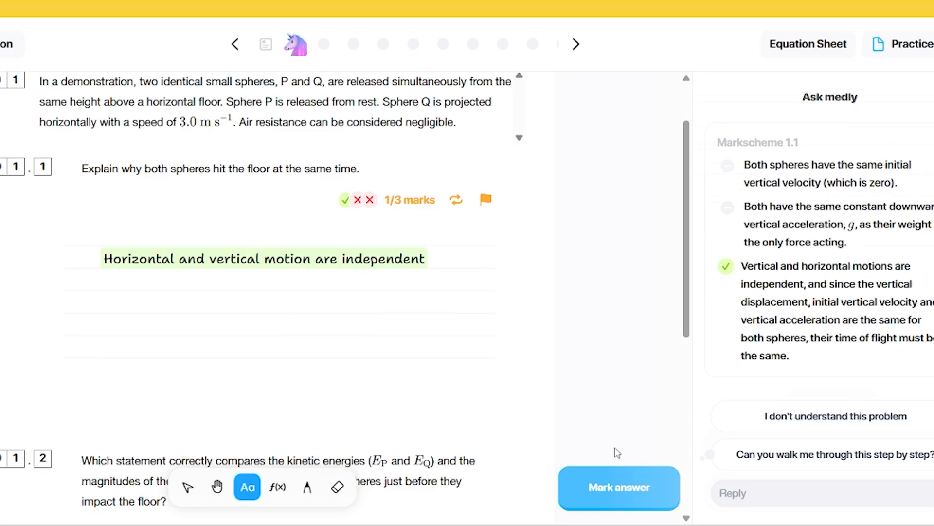
left_click(619, 487)
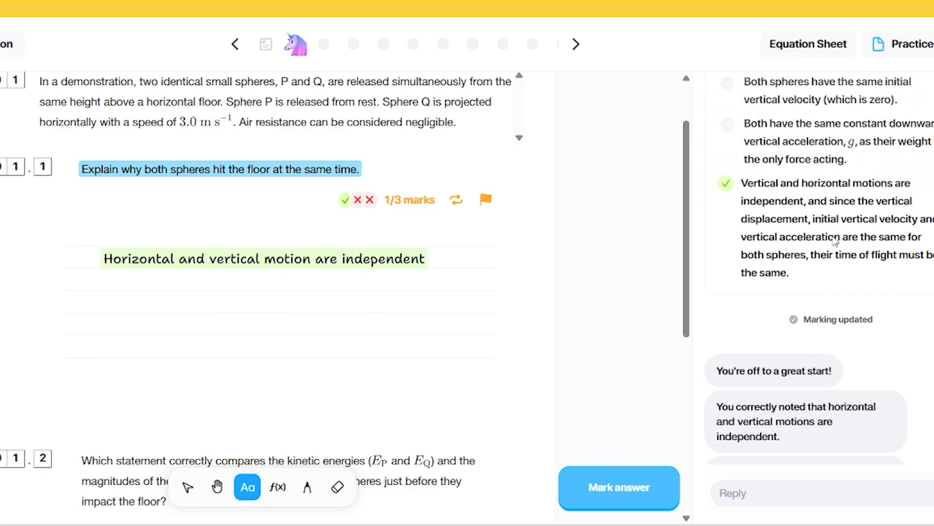
scroll("down", 3)
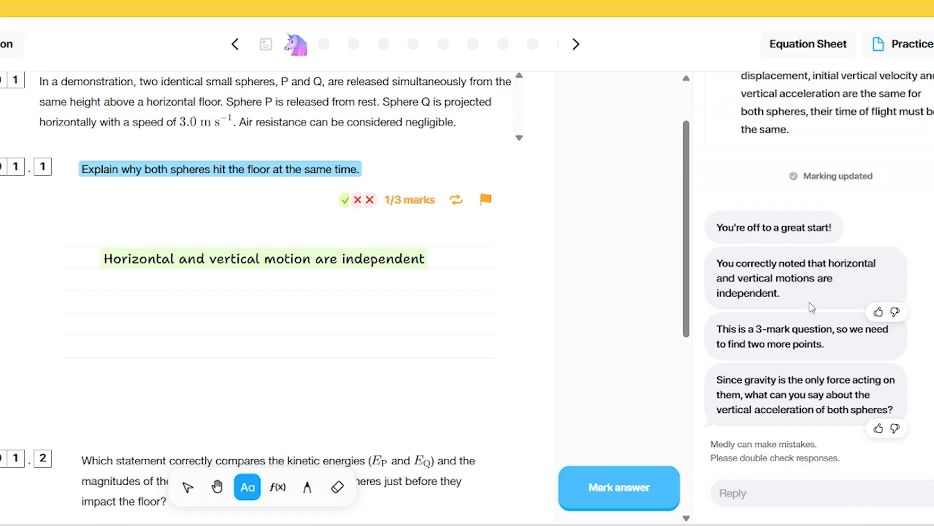
mouse_move(776, 410)
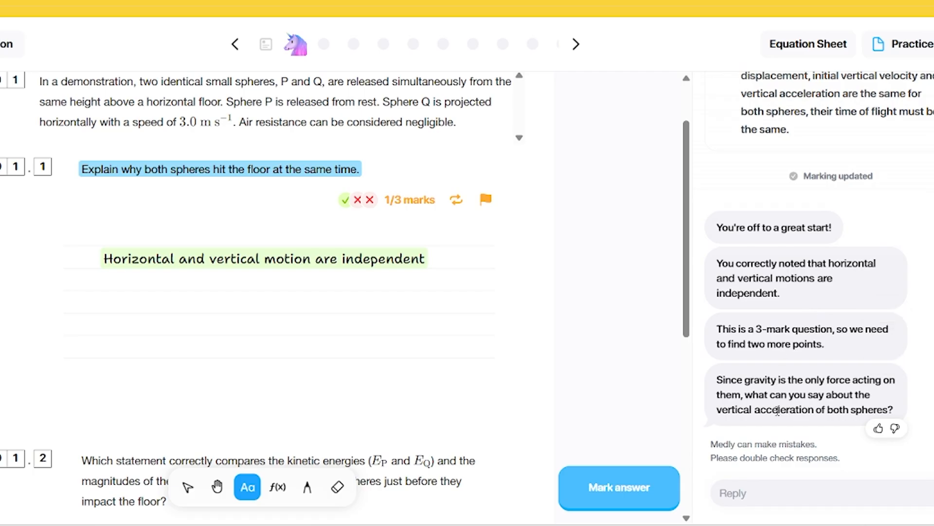
mouse_move(787, 448)
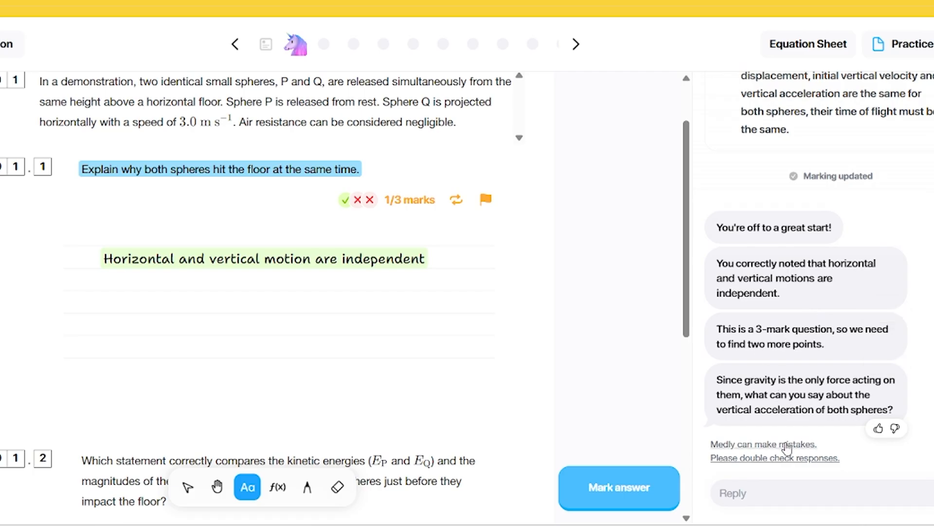
mouse_move(555, 275)
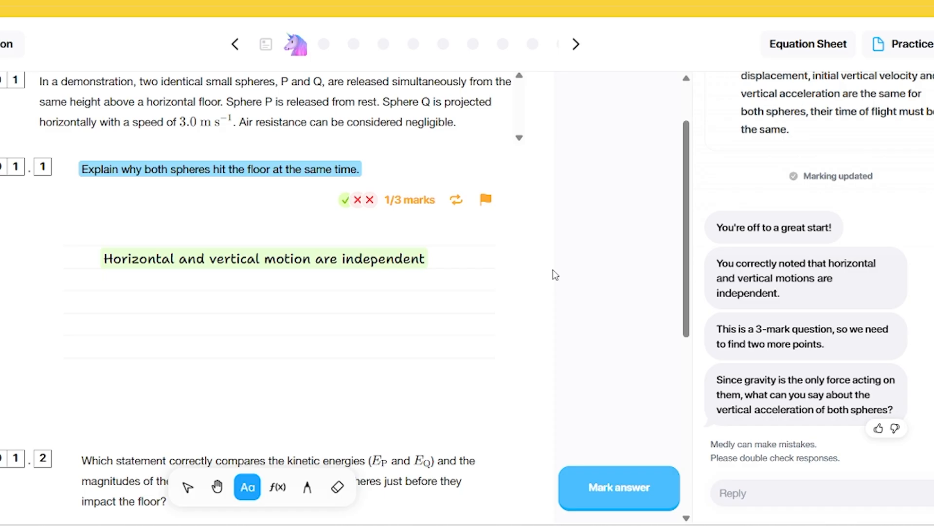
mouse_move(456, 201)
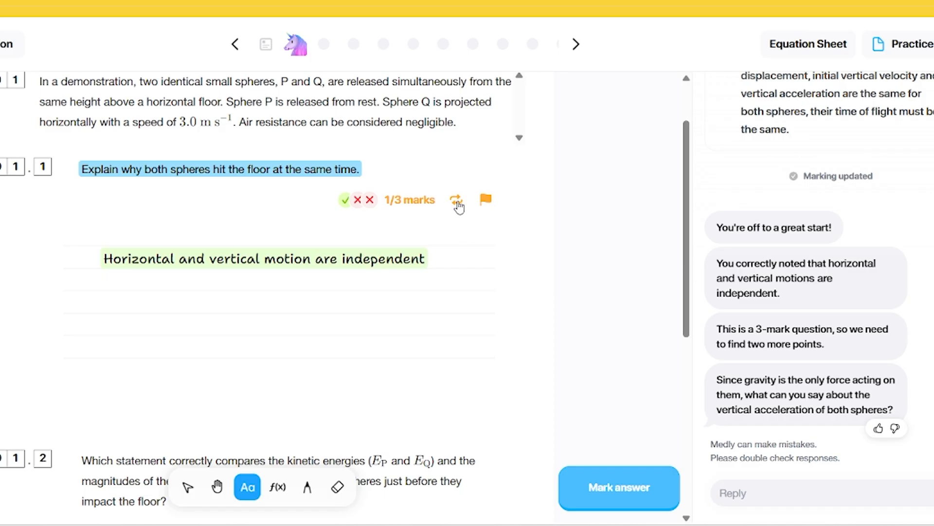
scroll("down", 3)
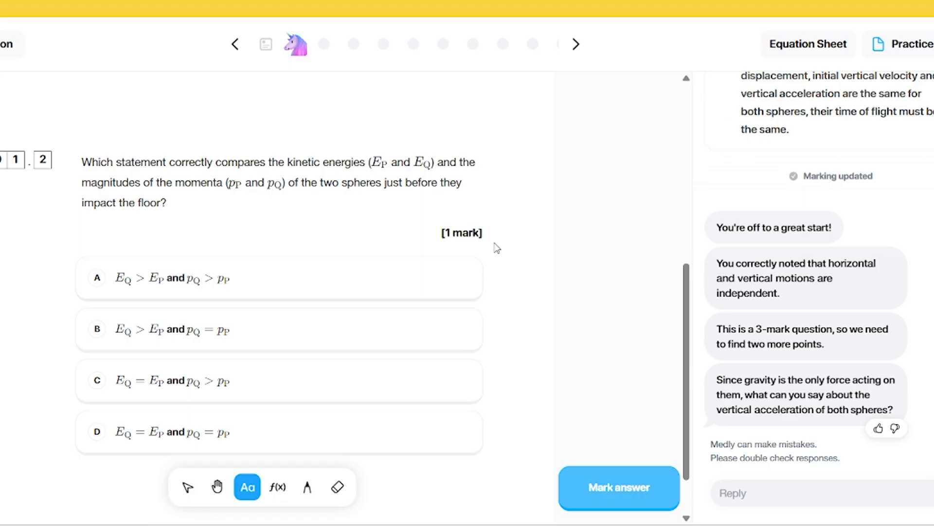
mouse_move(528, 263)
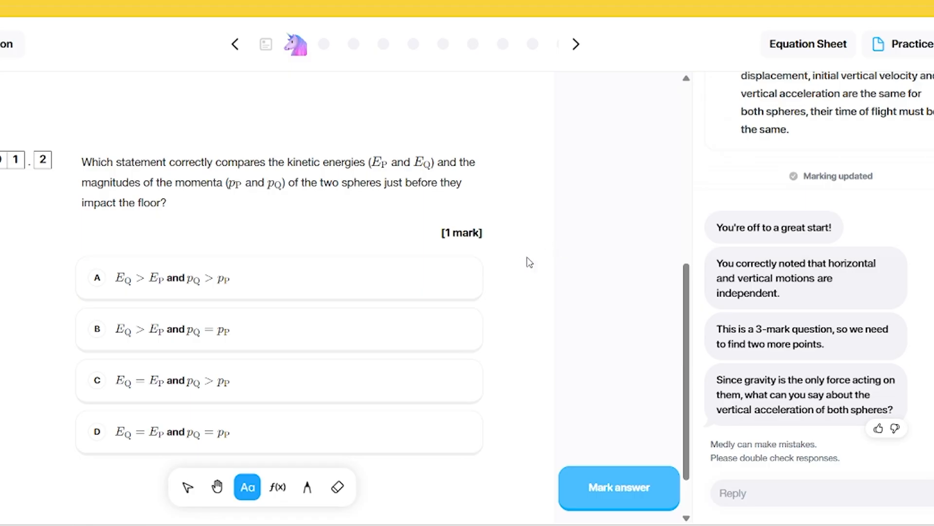
mouse_move(421, 282)
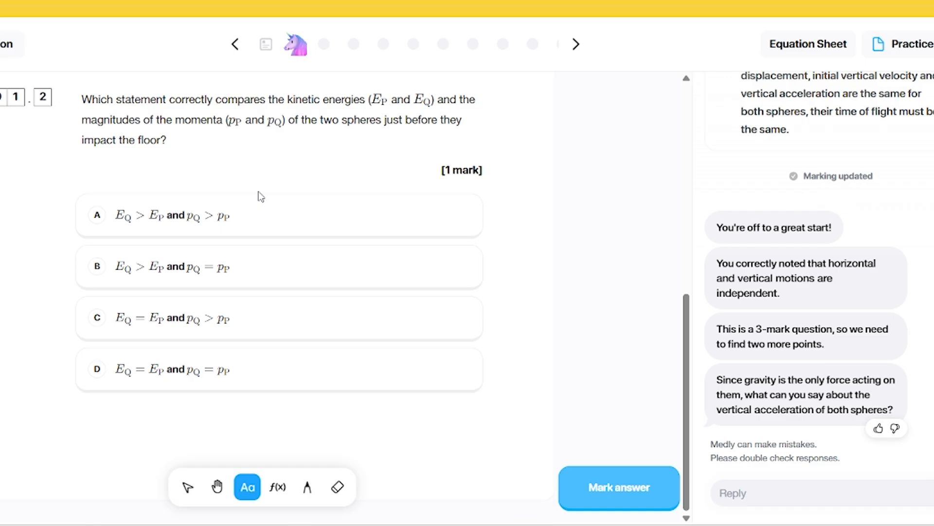
mouse_move(257, 195)
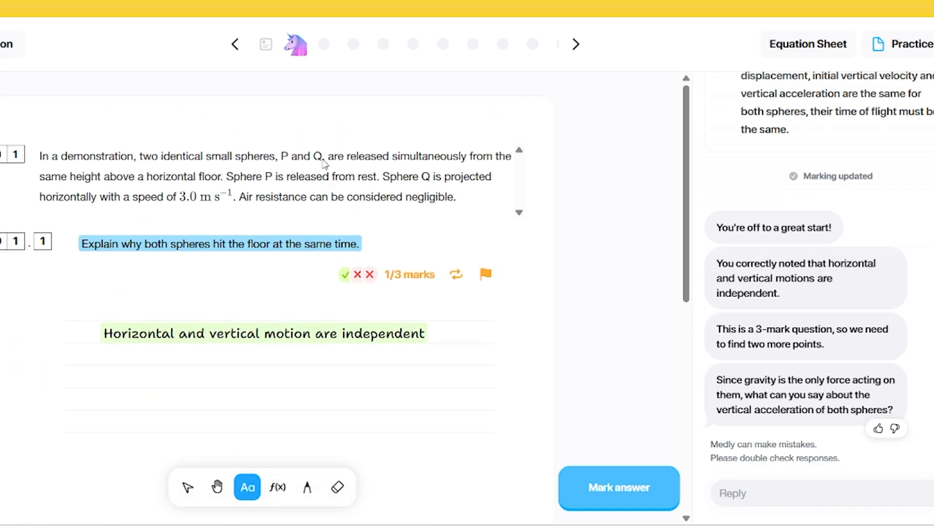
mouse_move(397, 181)
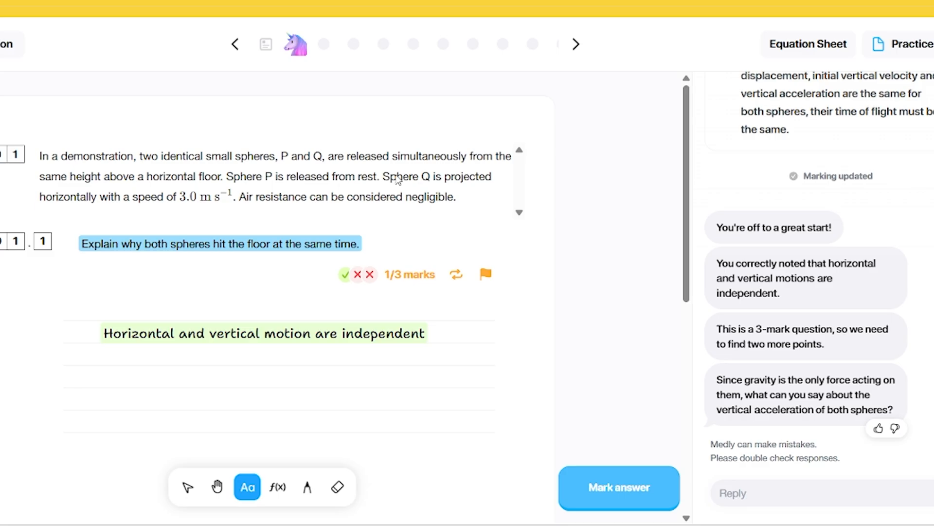
Step: Select option A (EQ > EP, pQ > pP) for part 1.2 and have it marked correct
left_click(575, 45)
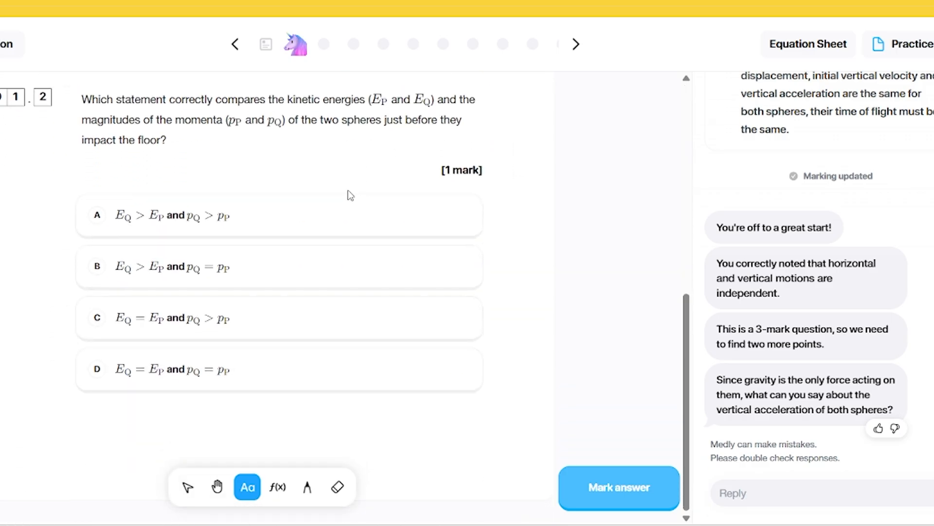
mouse_move(144, 206)
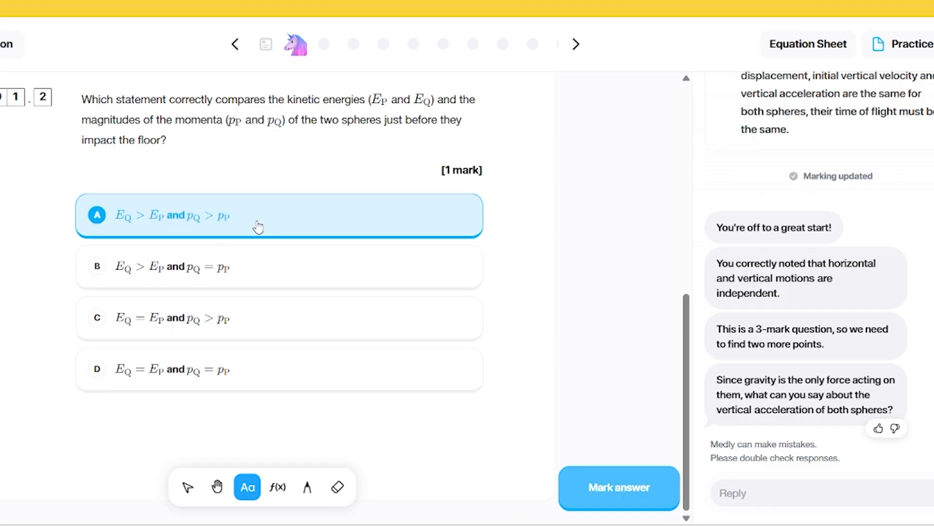
left_click(619, 487)
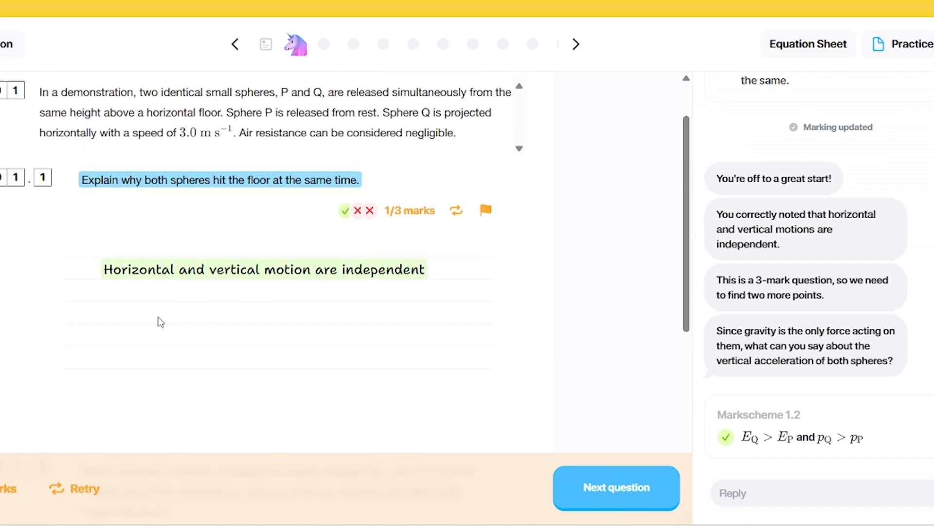
mouse_move(195, 317)
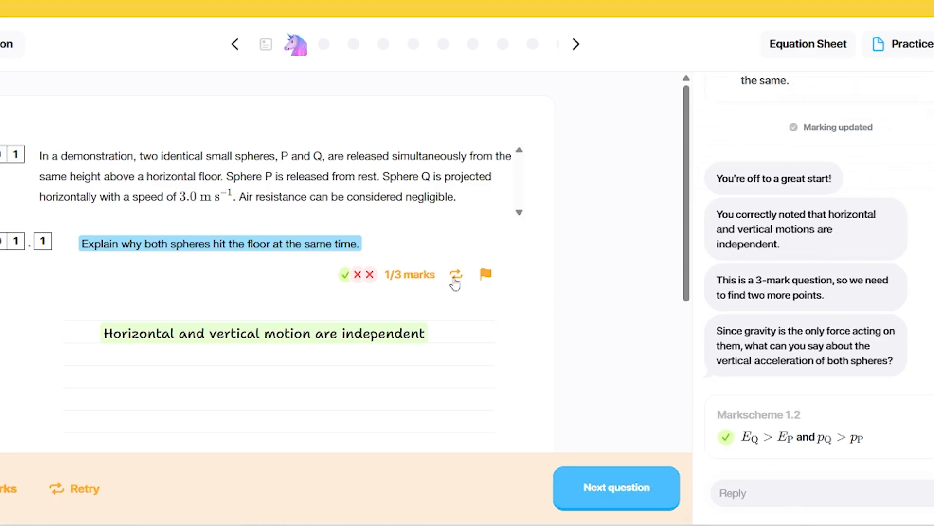
Step: Retry part 1.1, clearing the 1/3-marked answer for a fresh attempt
left_click(456, 275)
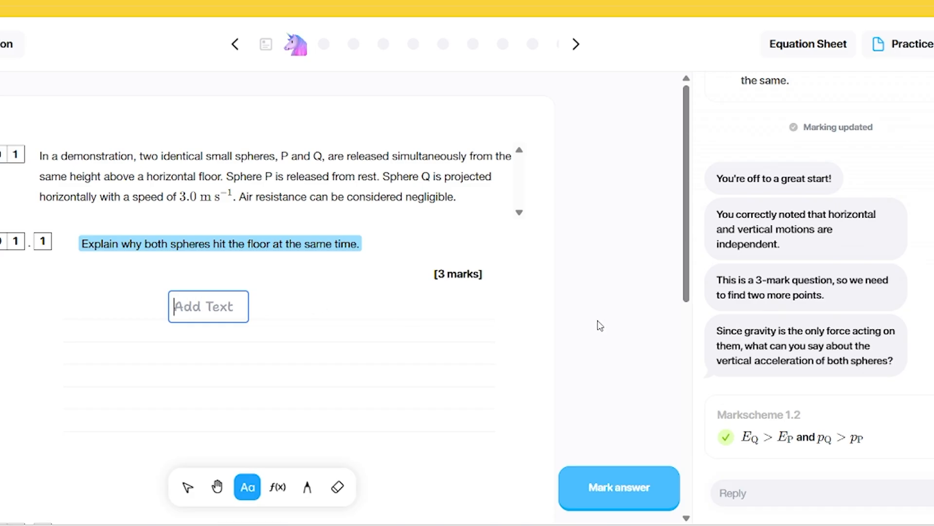
mouse_move(646, 315)
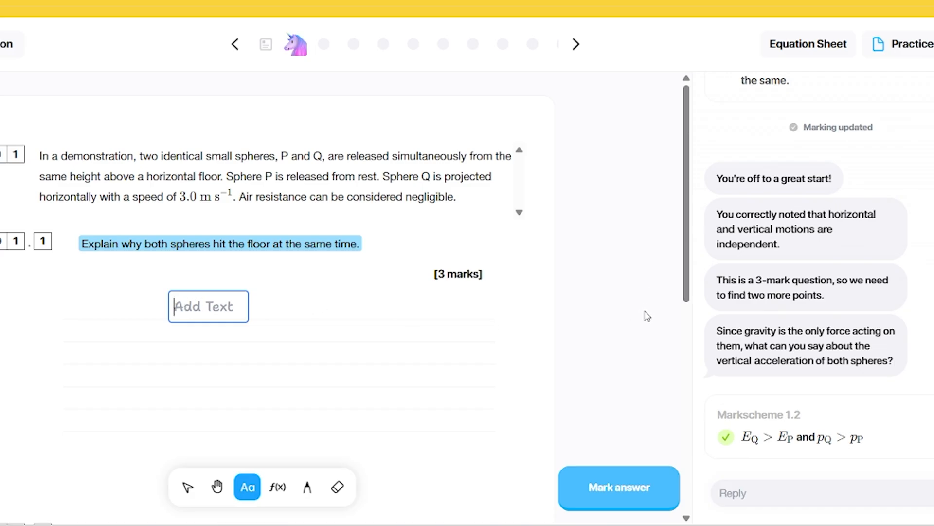
mouse_move(640, 320)
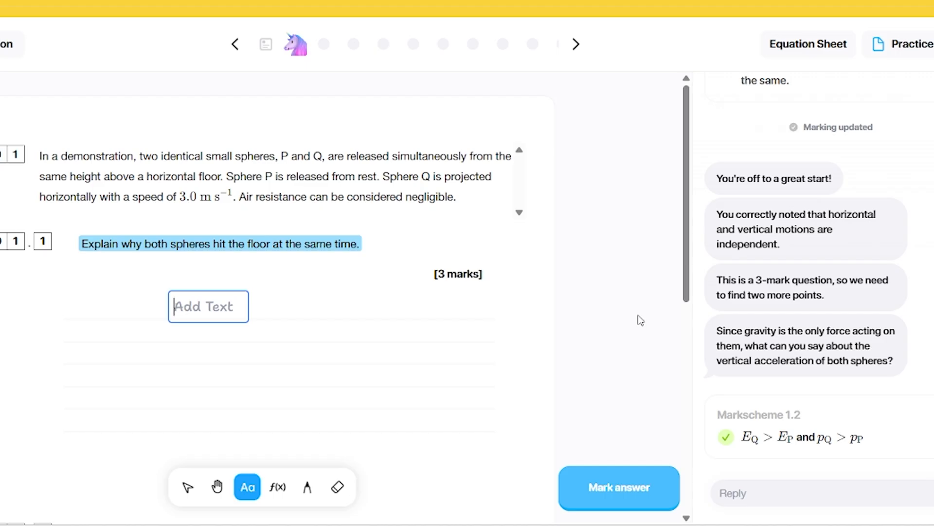